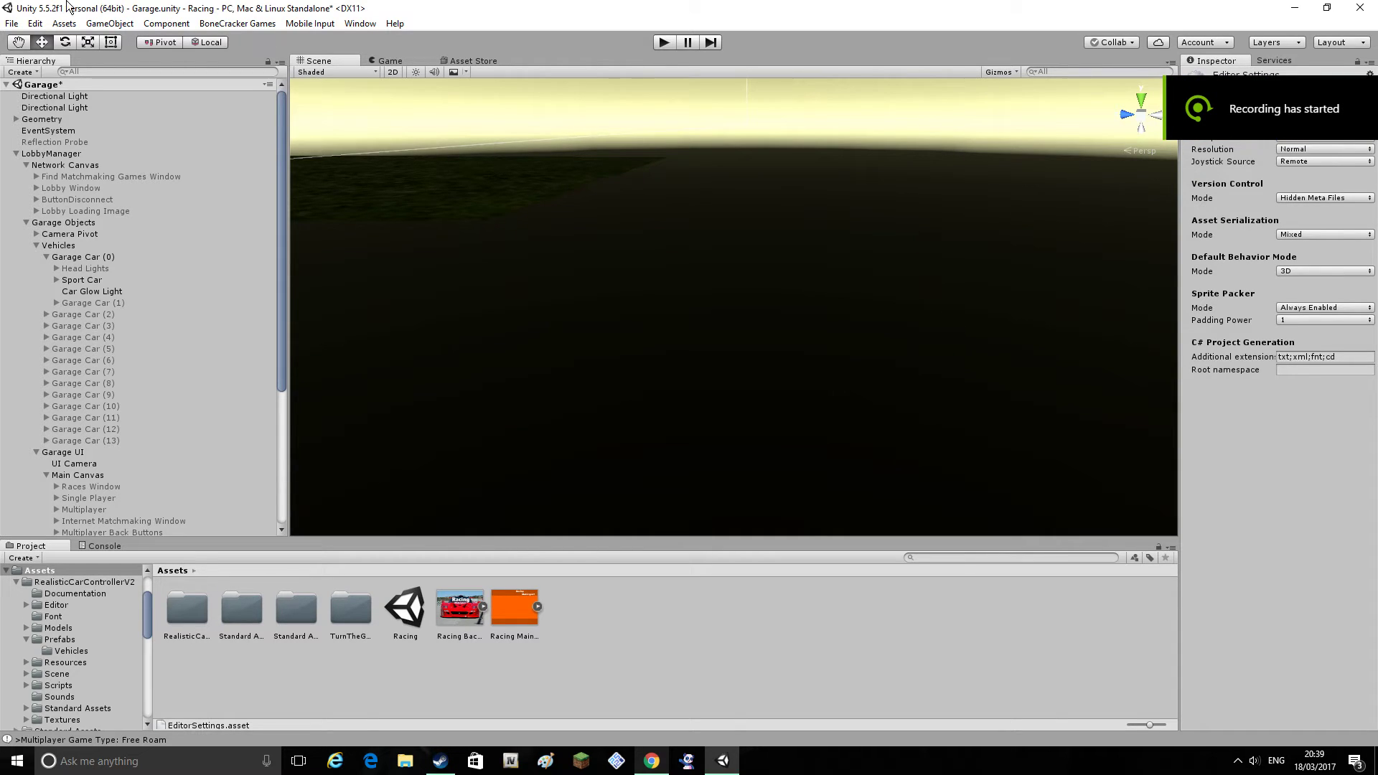
mouse_move(598, 120)
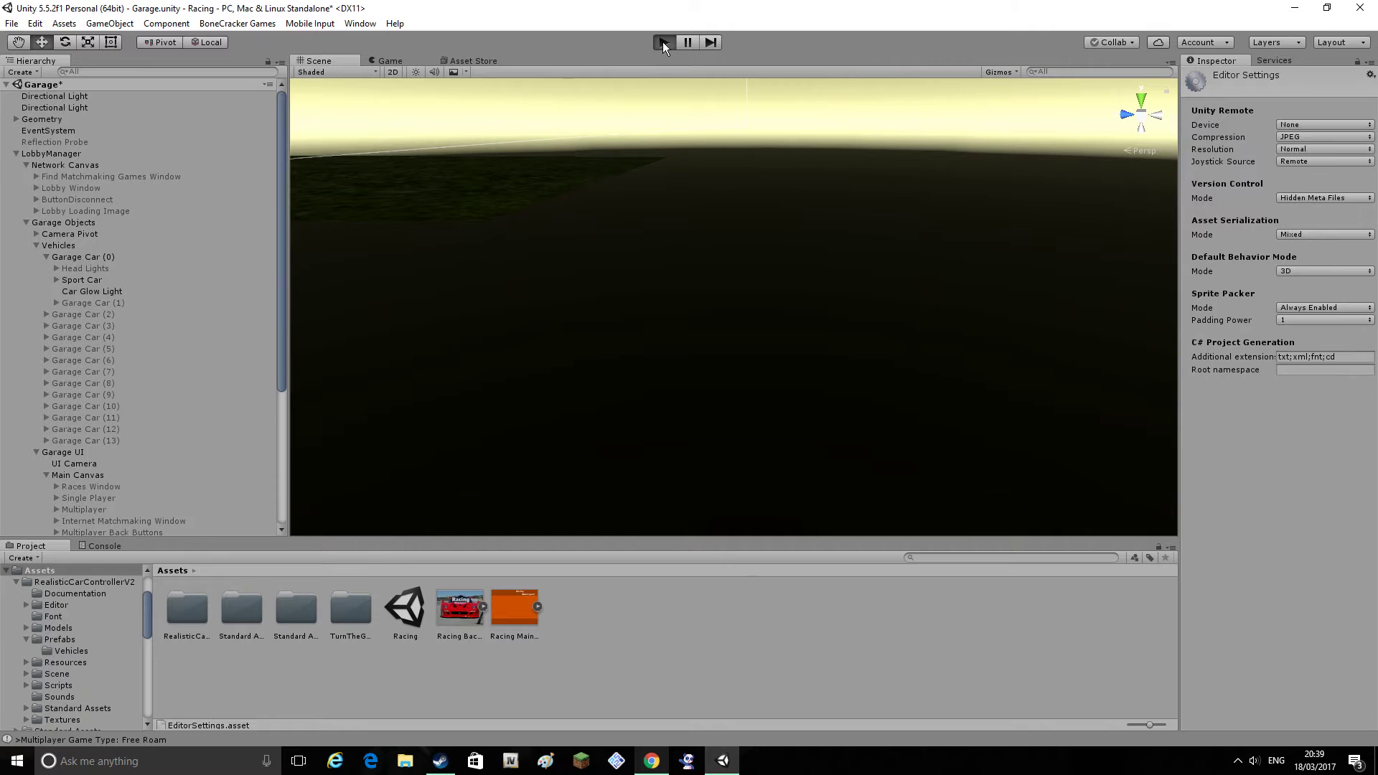
Run the racing game and pass the title screen to the garage menu
left_click(663, 42)
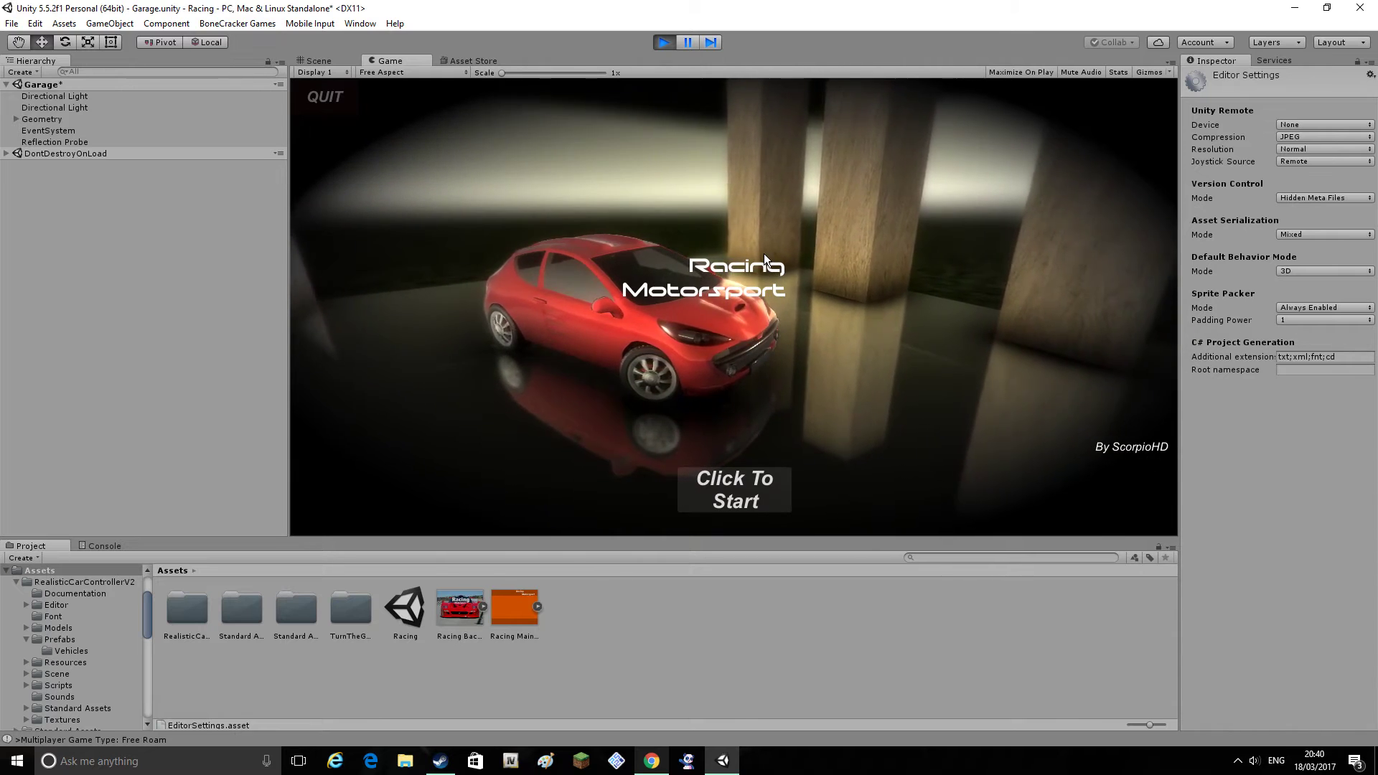
left_click(733, 489)
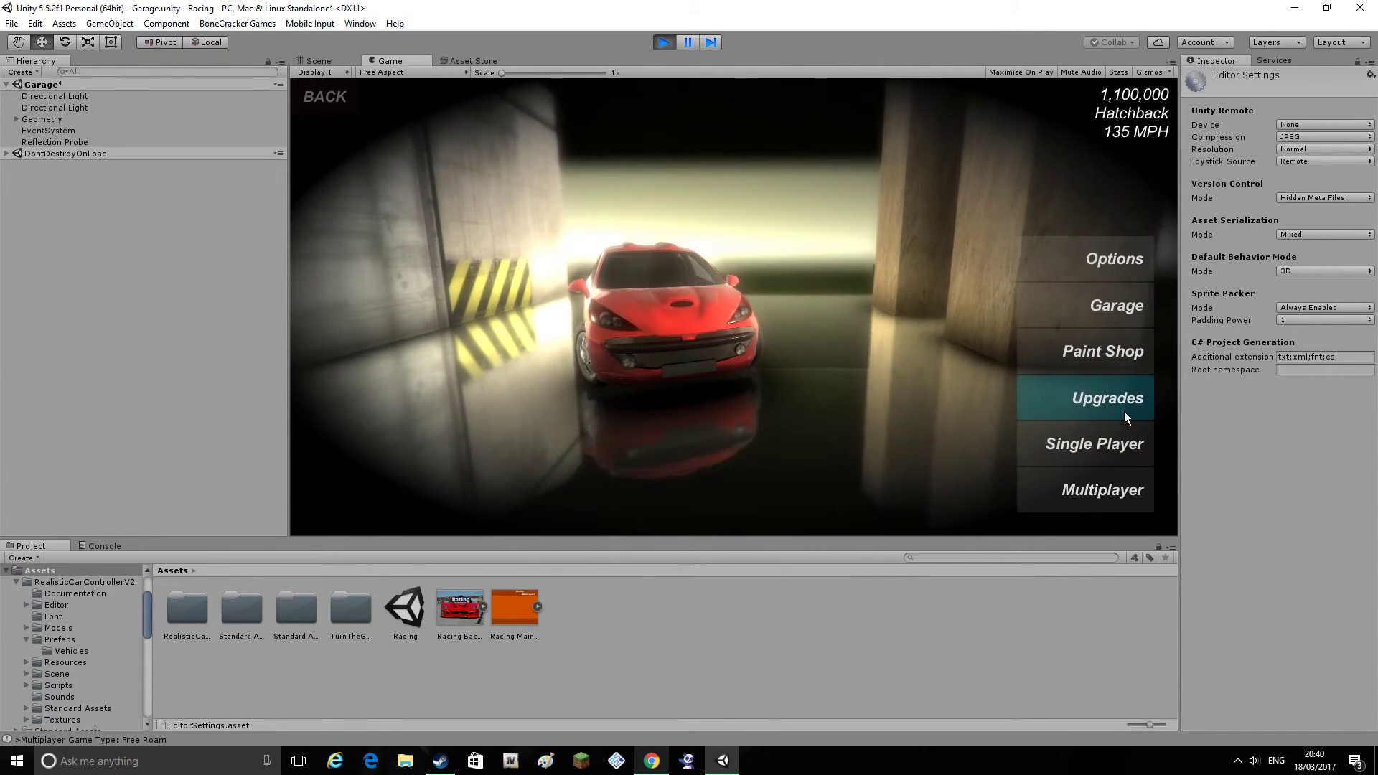
Buy Top Speed upgrades for the hatchback until it reaches 180 MPH
left_click(1084, 397)
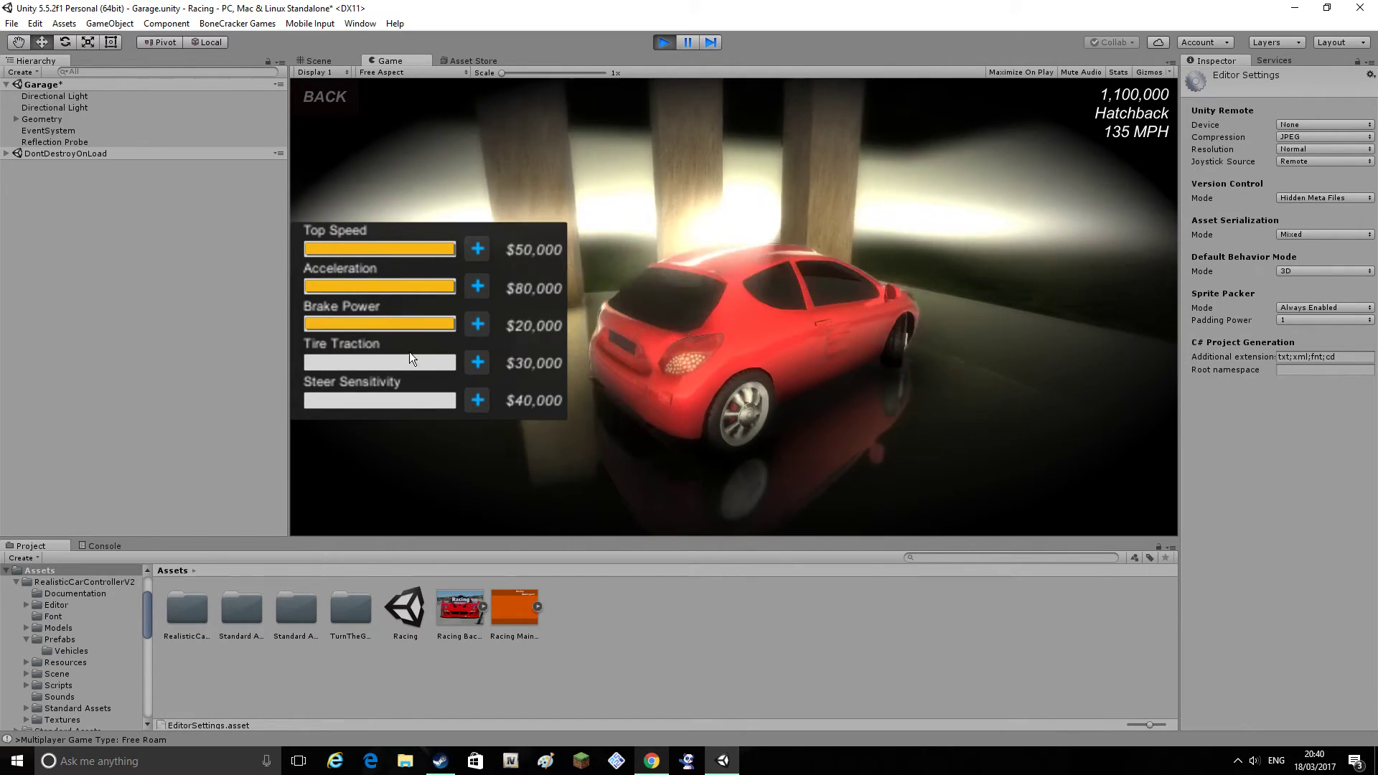
left_click(477, 249)
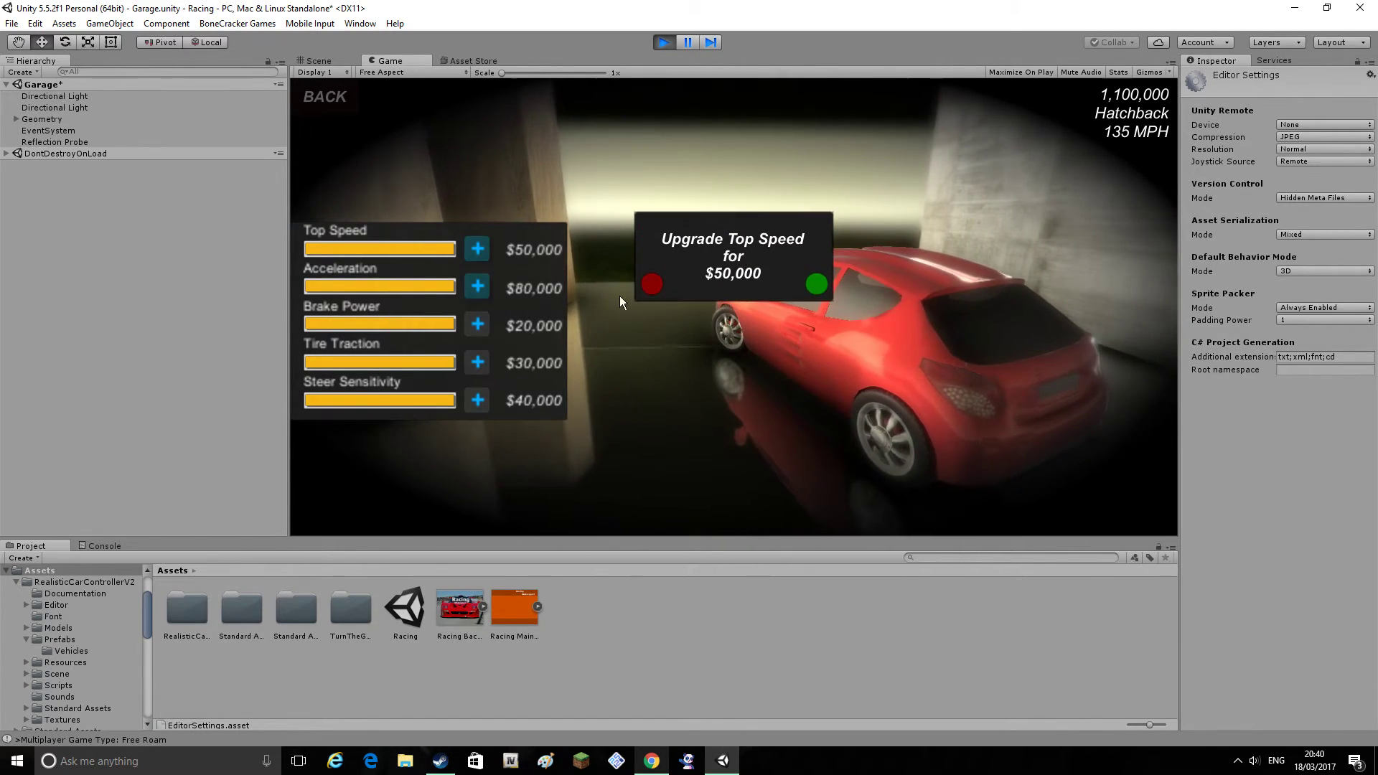
left_click(814, 284)
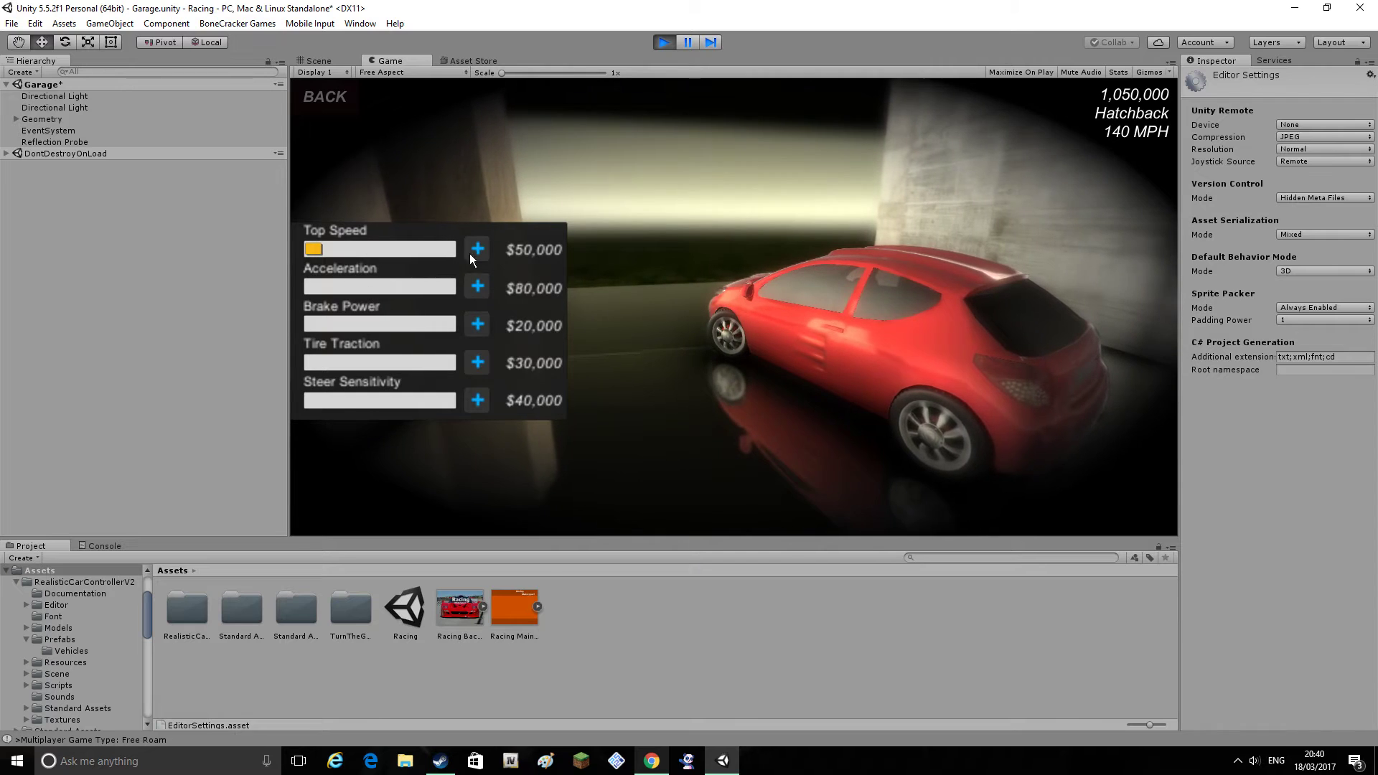
left_click(477, 249)
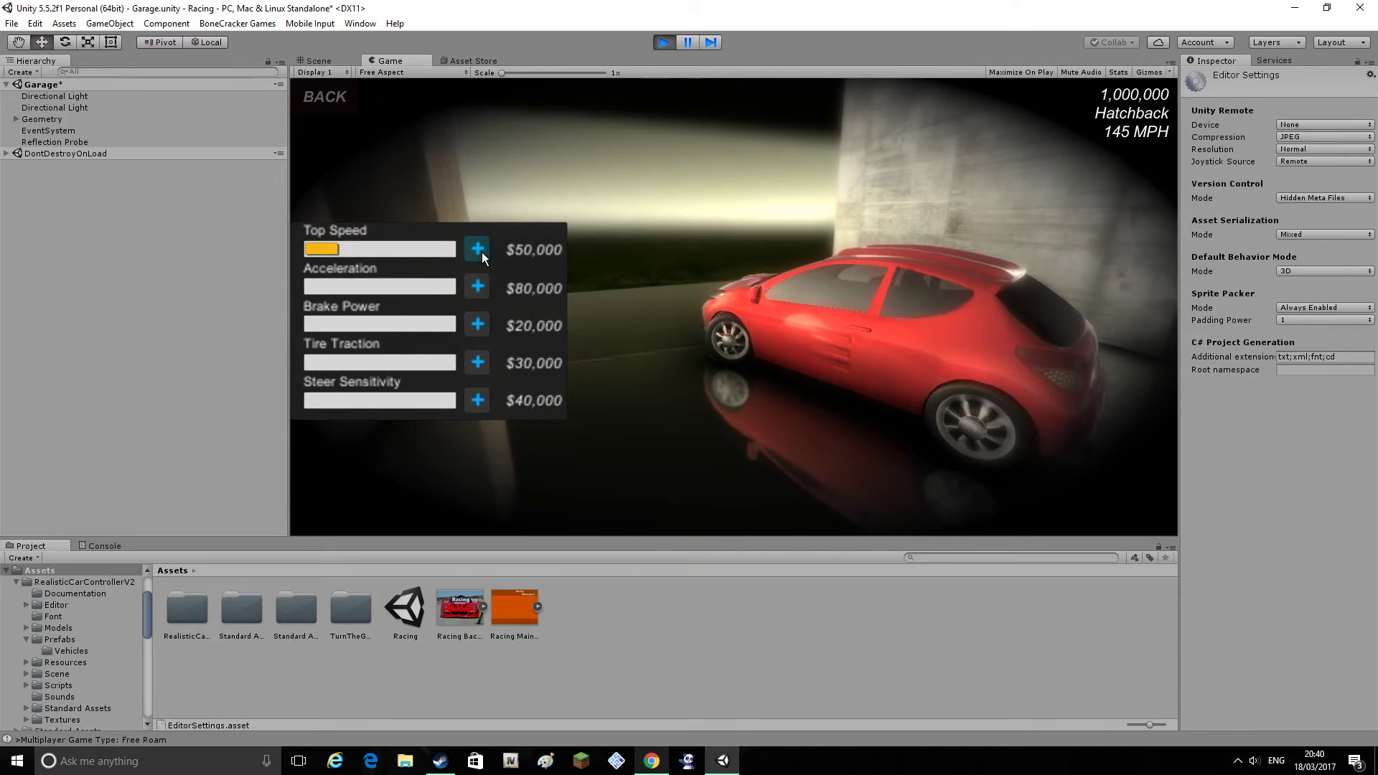
left_click(476, 249)
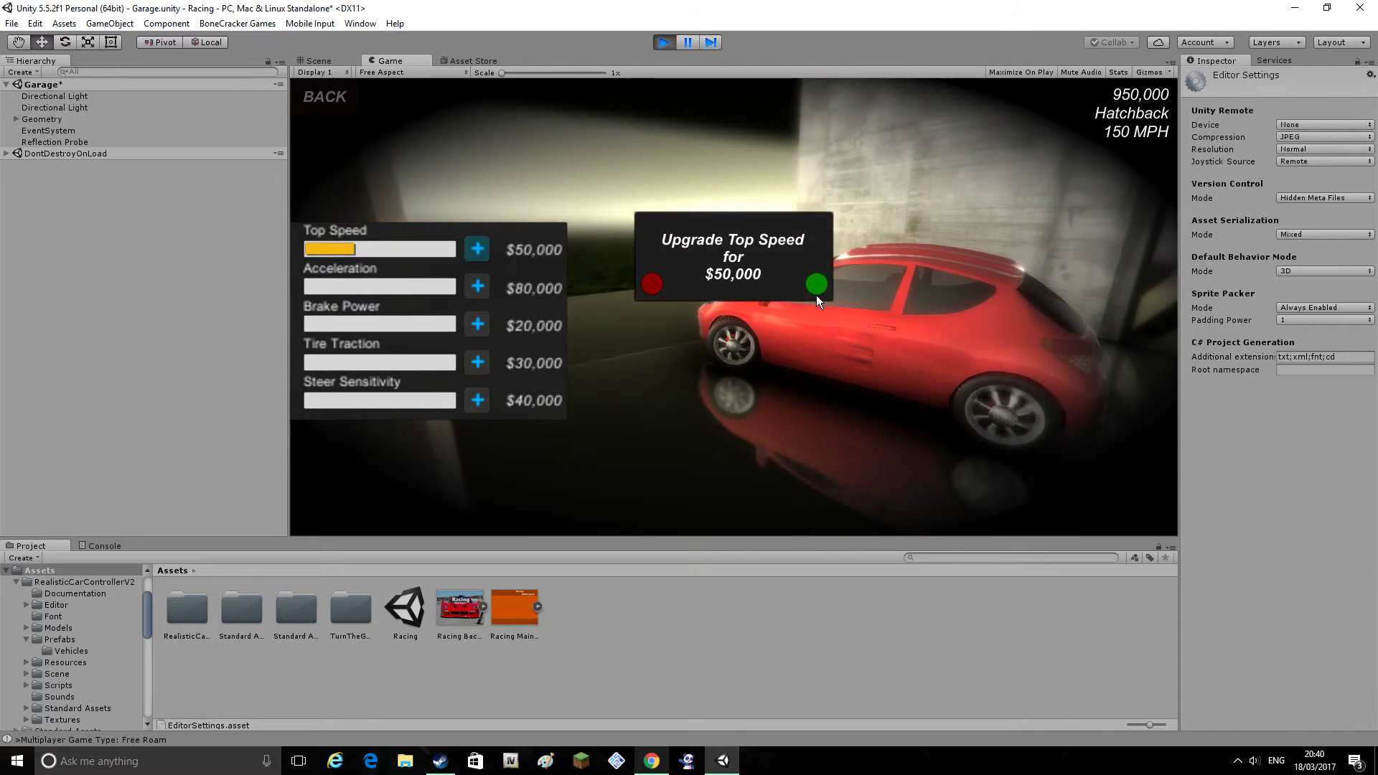
left_click(815, 284)
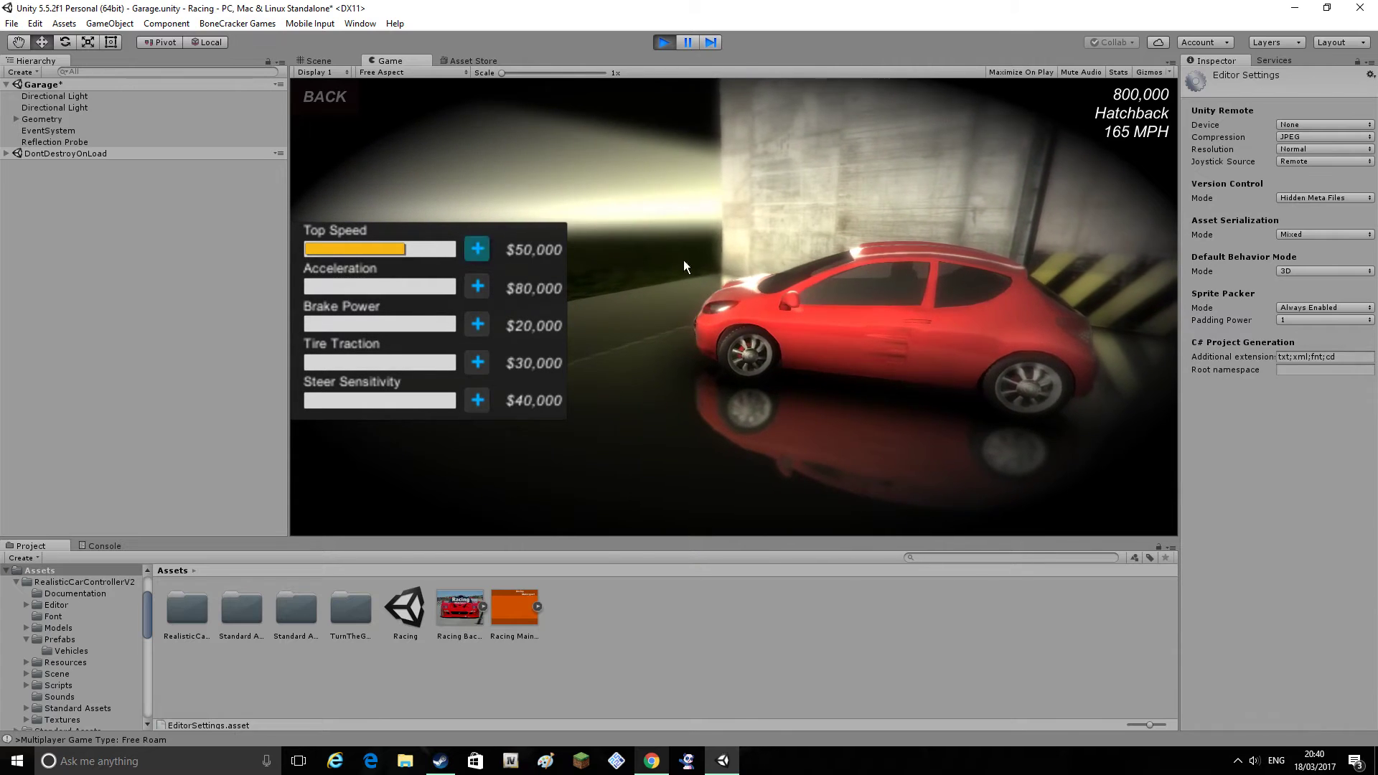
left_click(477, 249)
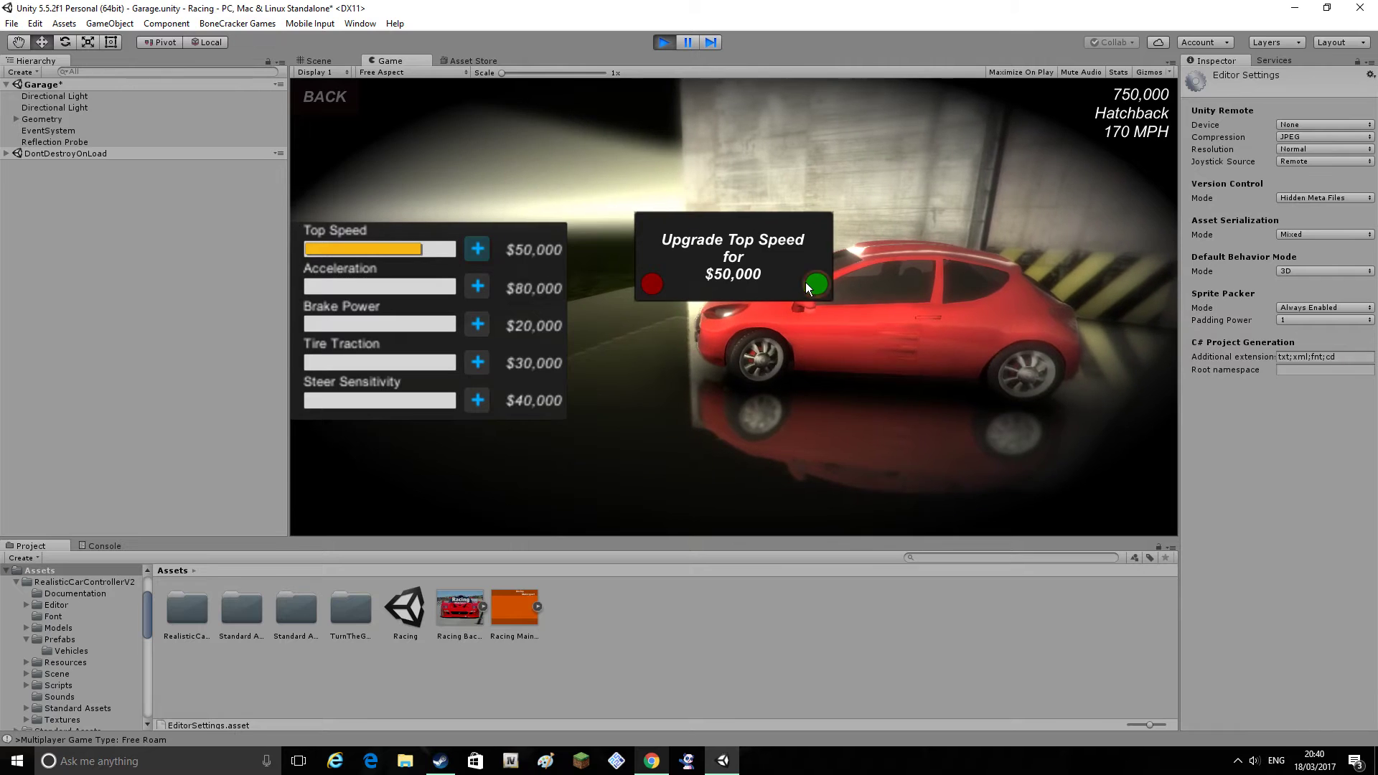
left_click(814, 284)
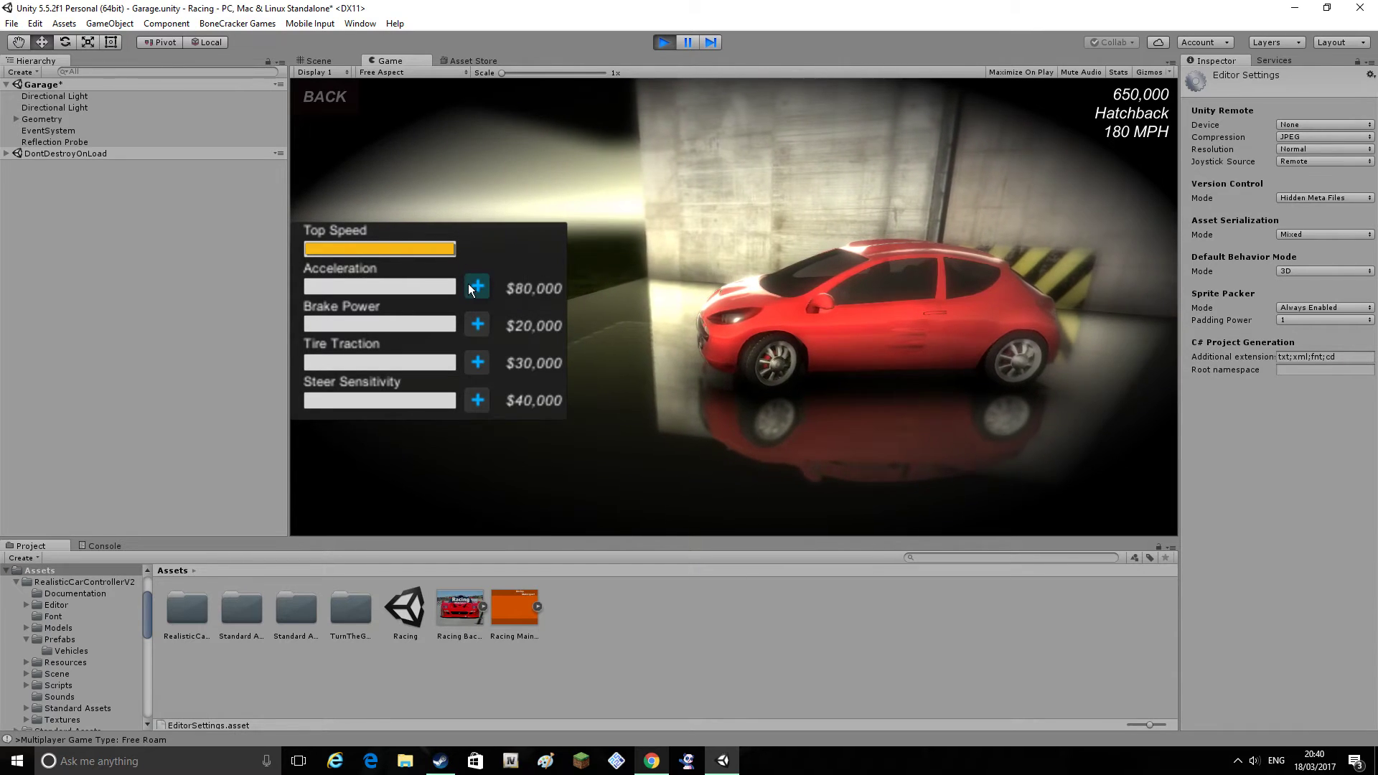
Buy three Acceleration upgrades, leaving 10,000 money
left_click(477, 287)
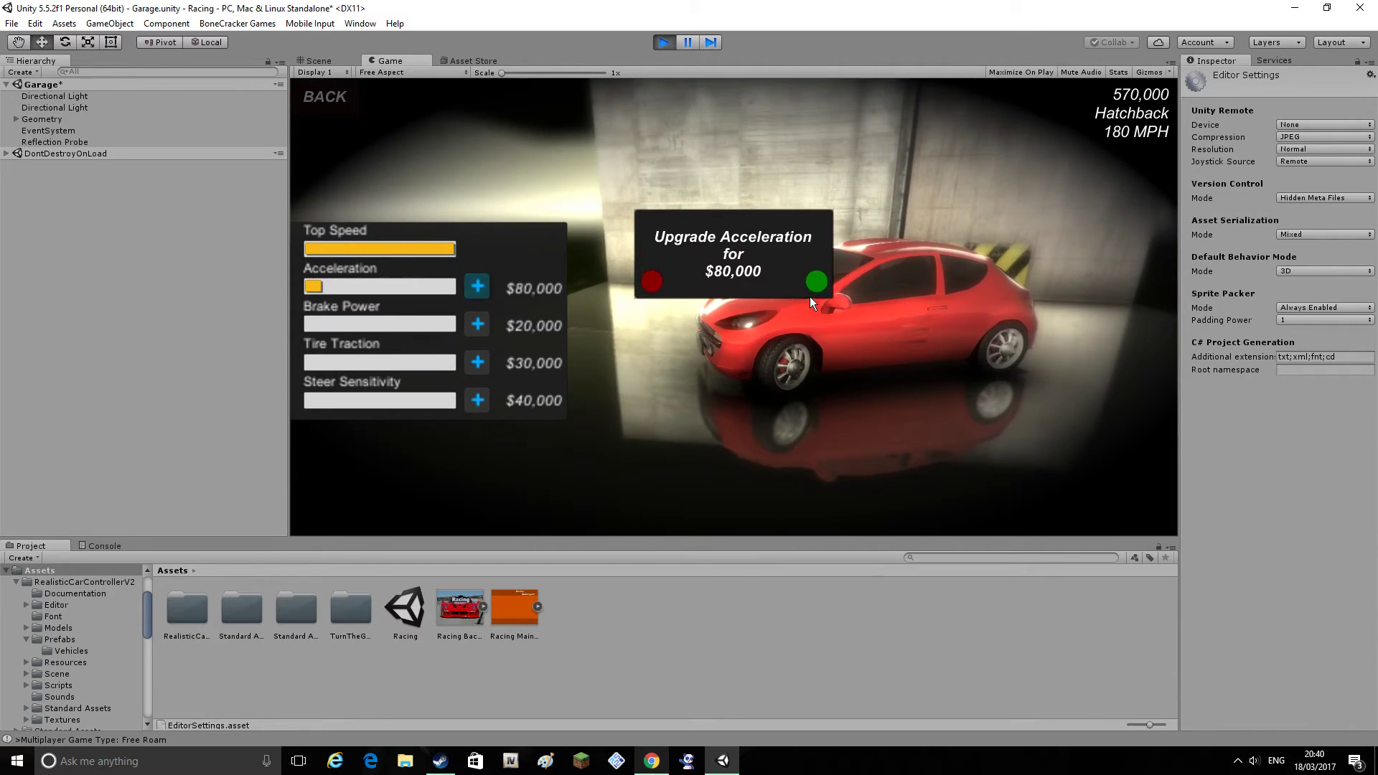
left_click(814, 281)
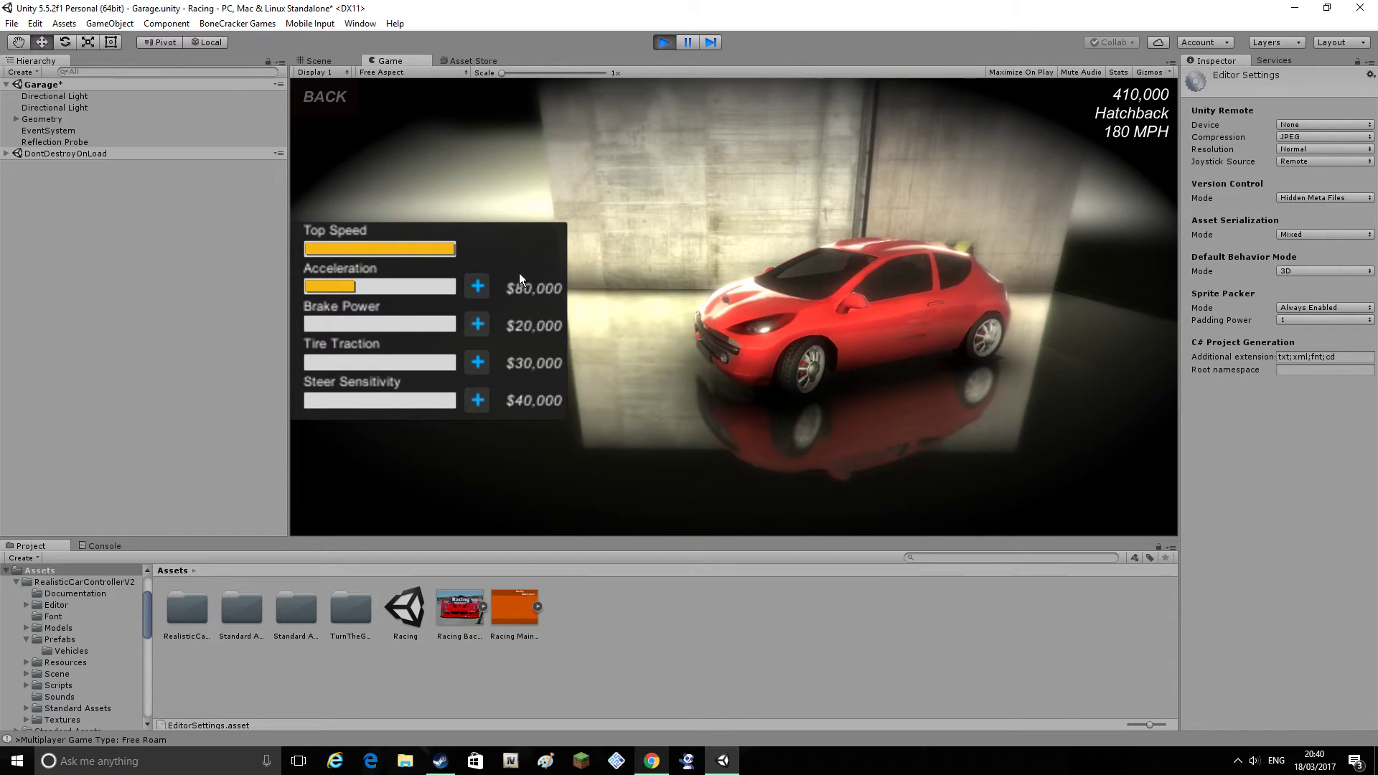
left_click(477, 286)
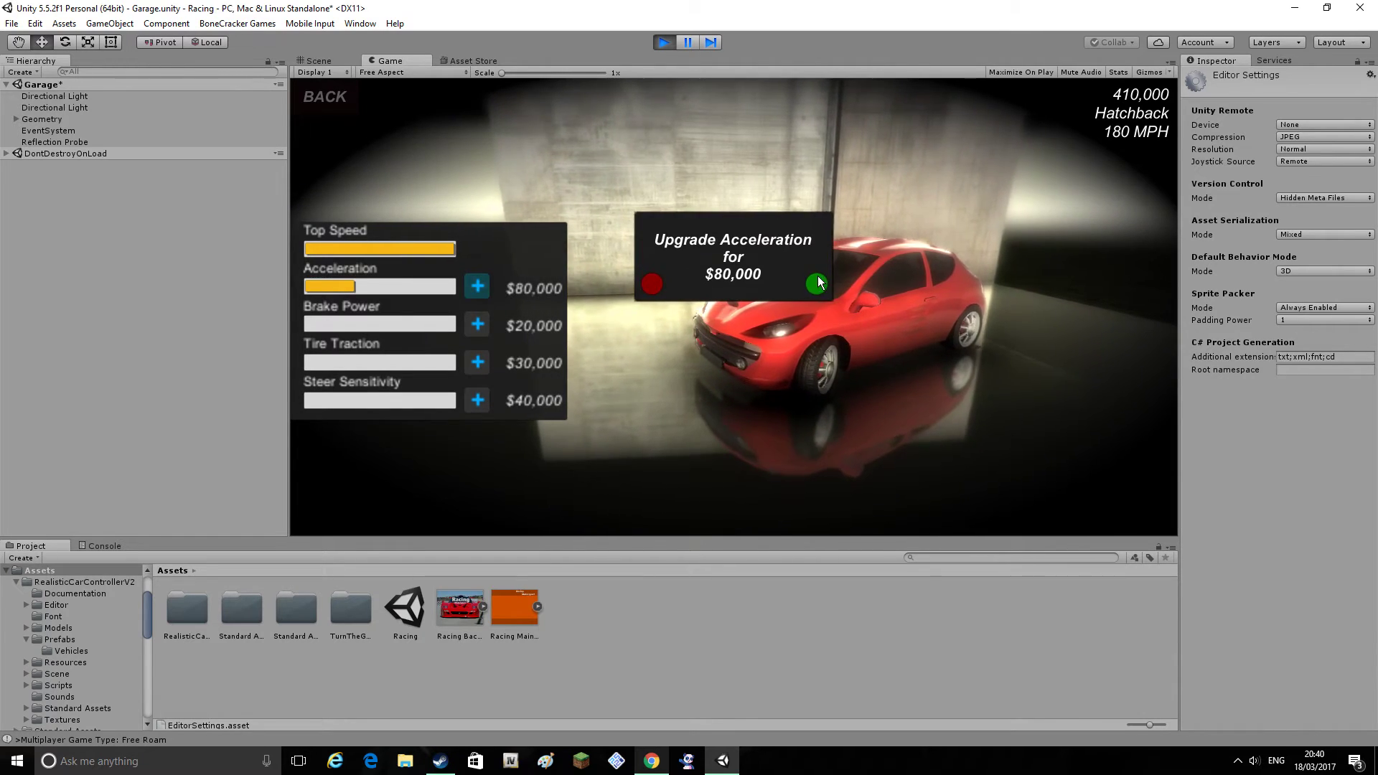
left_click(813, 284)
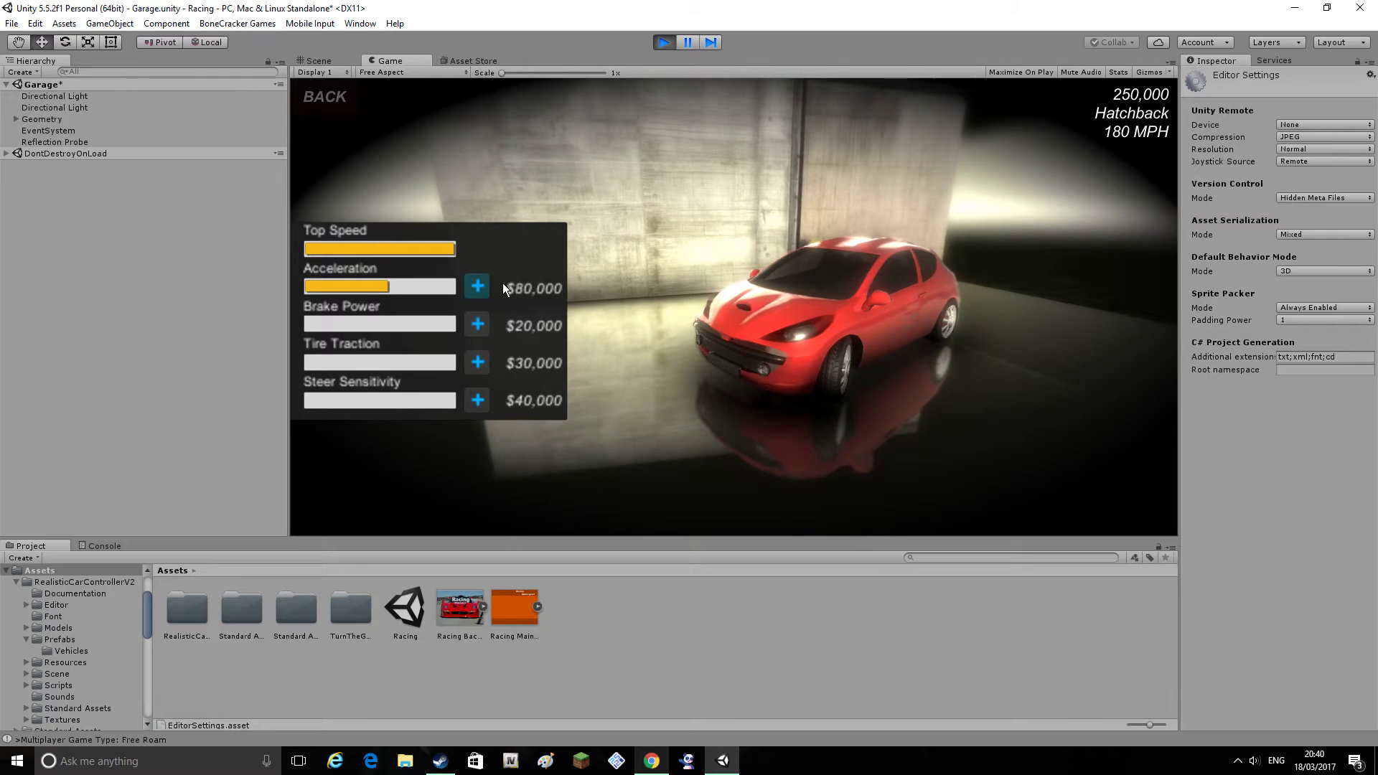
left_click(476, 287)
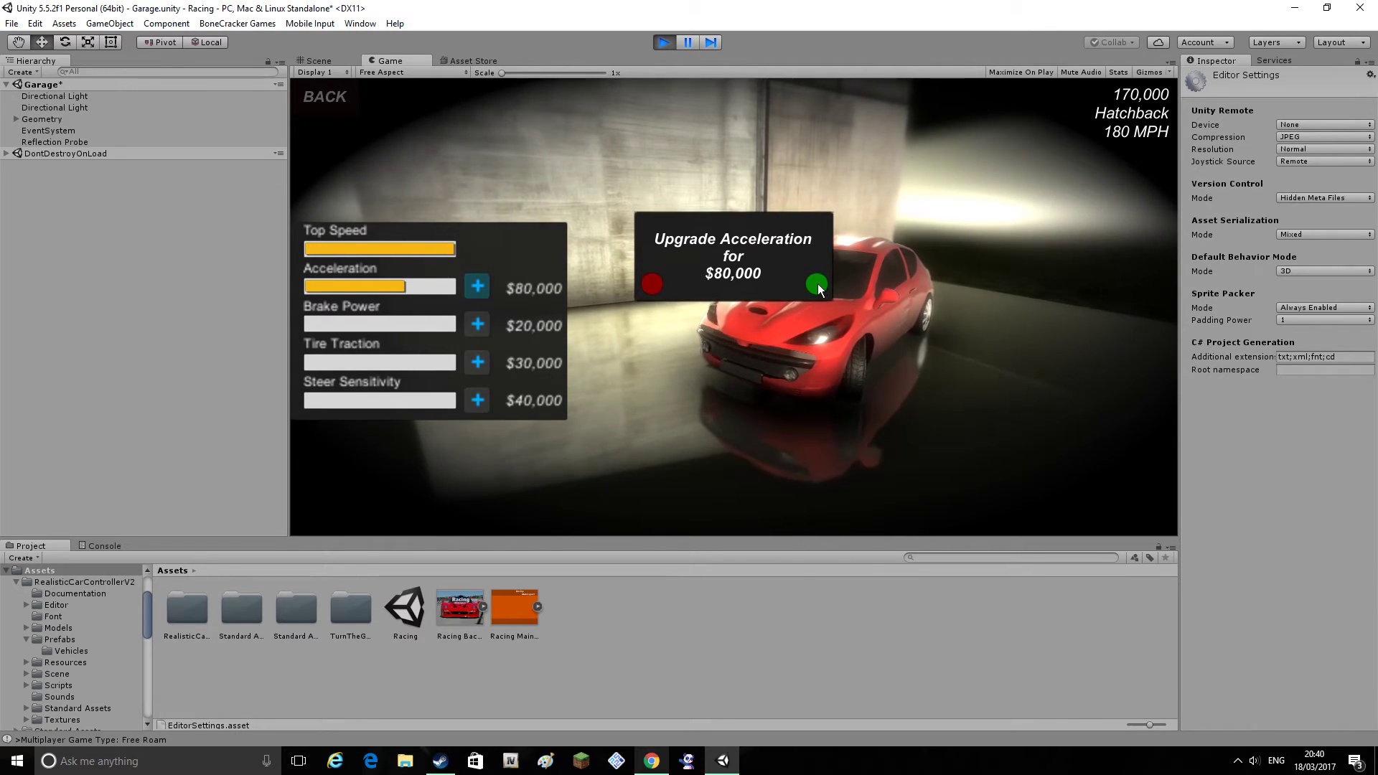
left_click(817, 284)
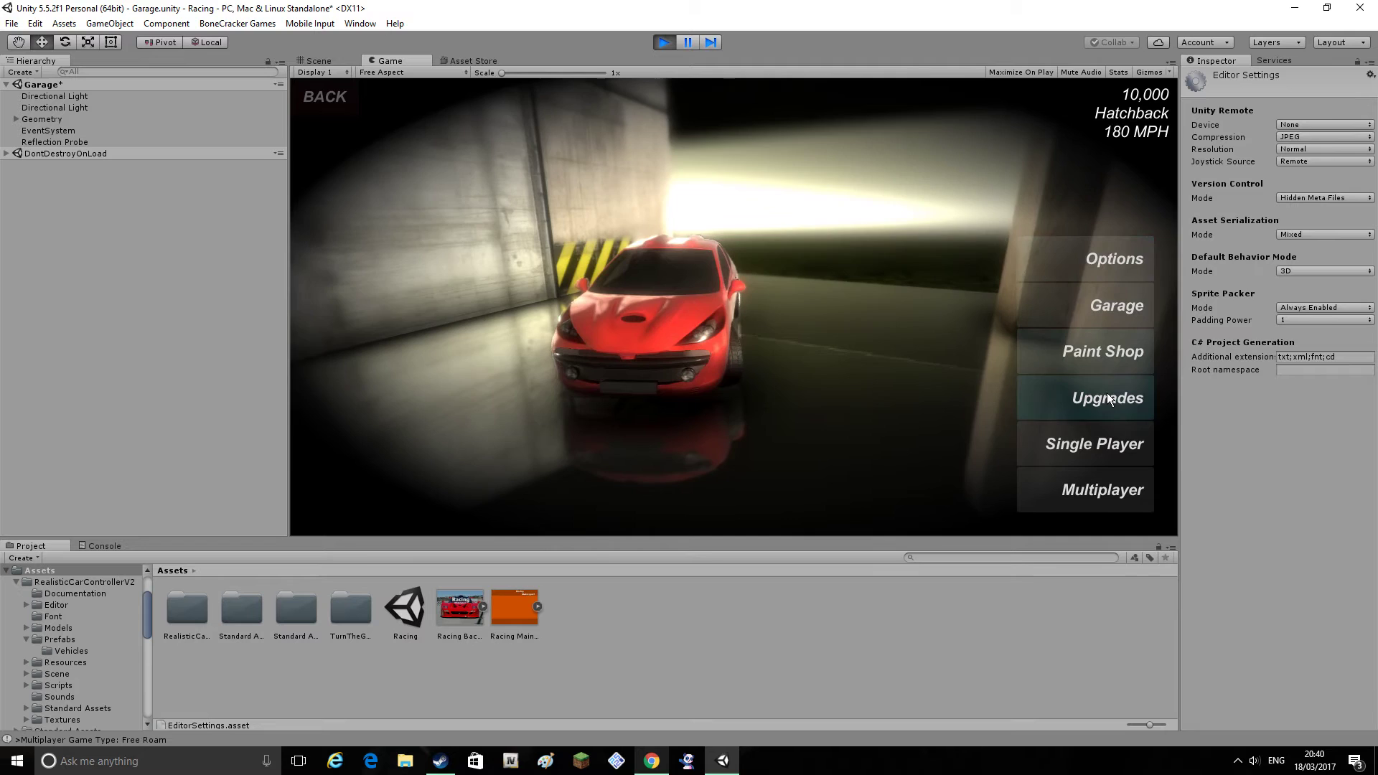
Preview a Paint Shop body colour, then back out to the Single Player menu
left_click(1101, 489)
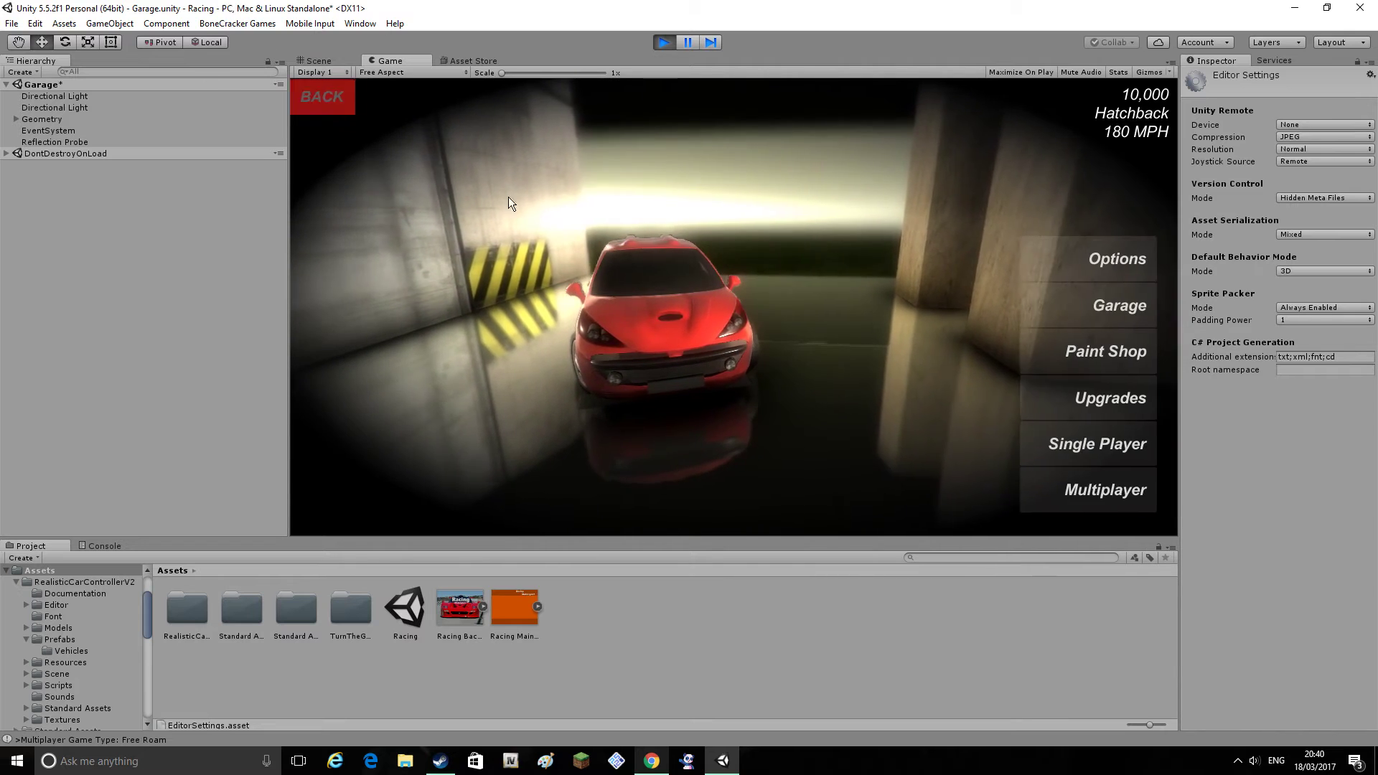
left_click(1105, 352)
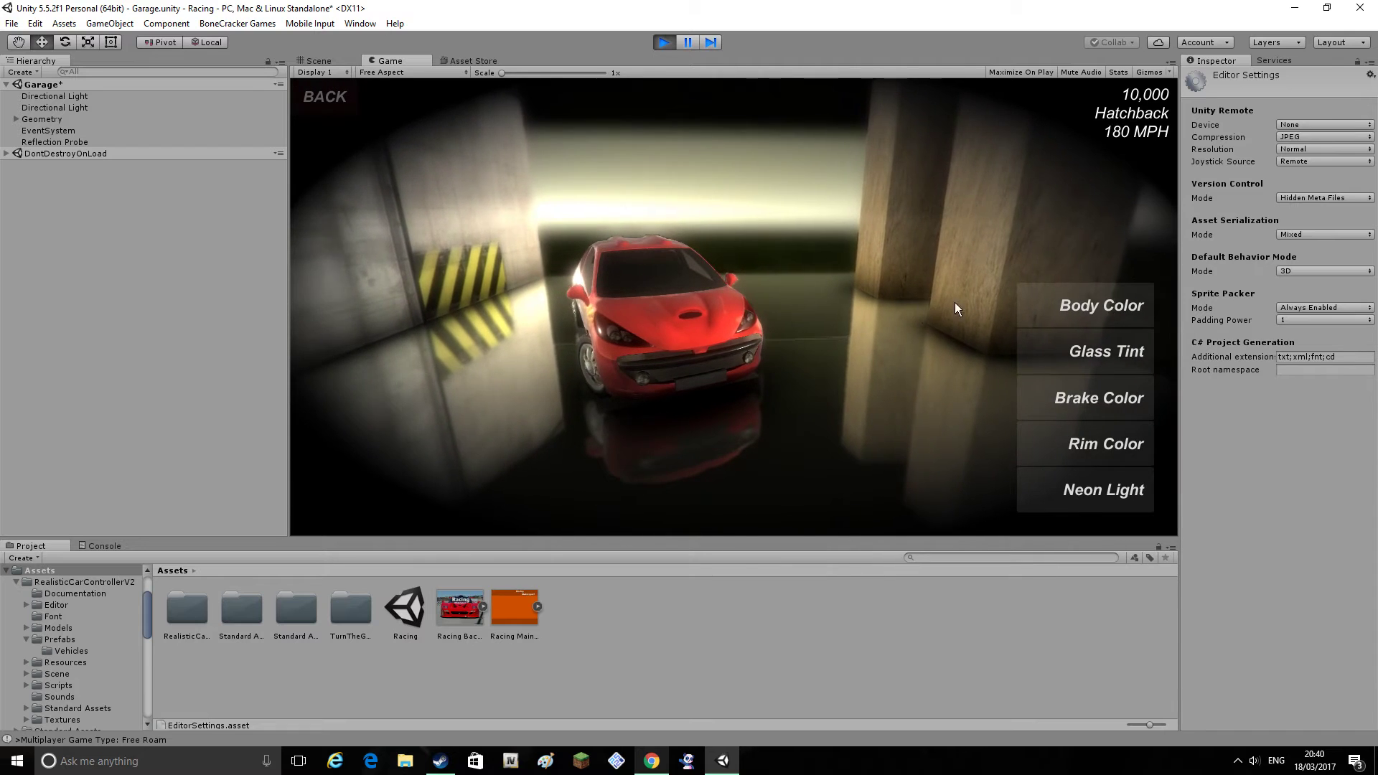
left_click(1100, 305)
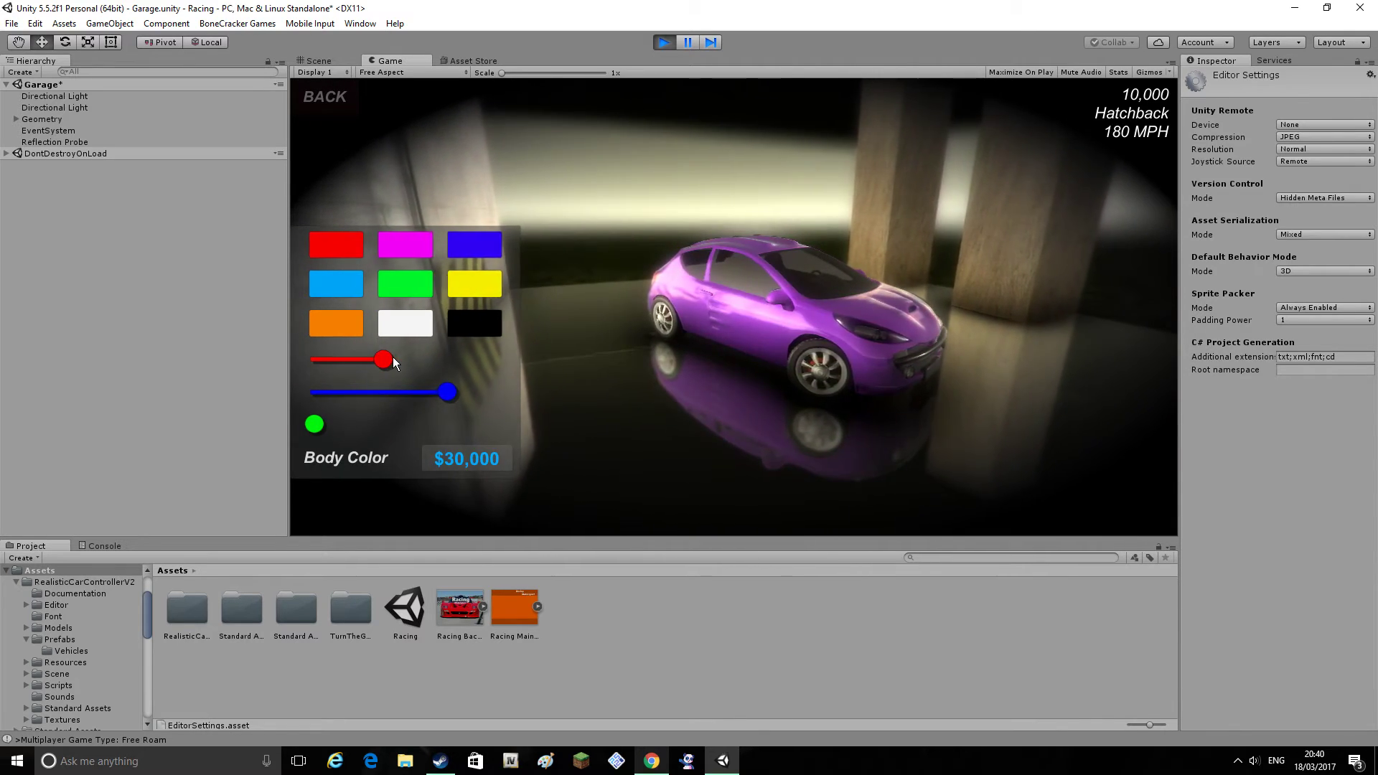
left_click(473, 322)
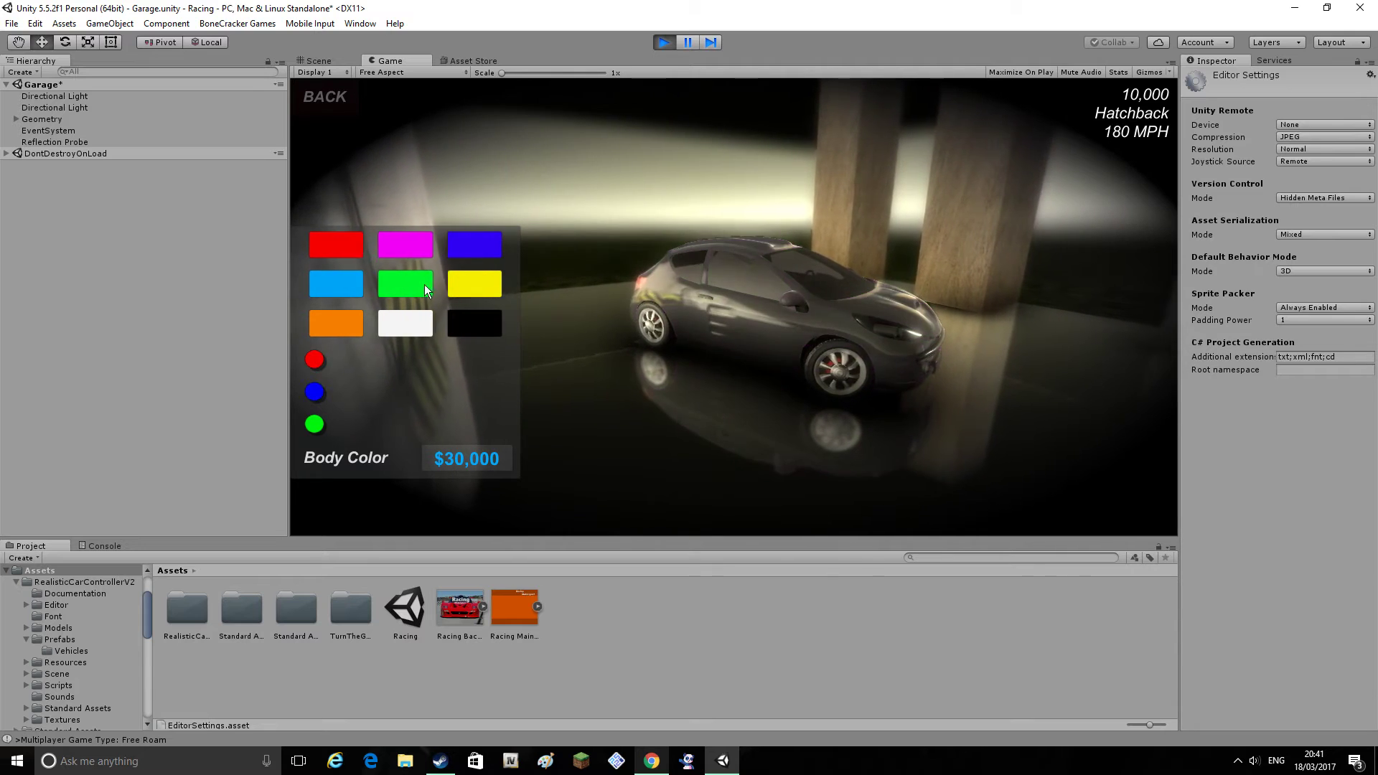
left_click(335, 282)
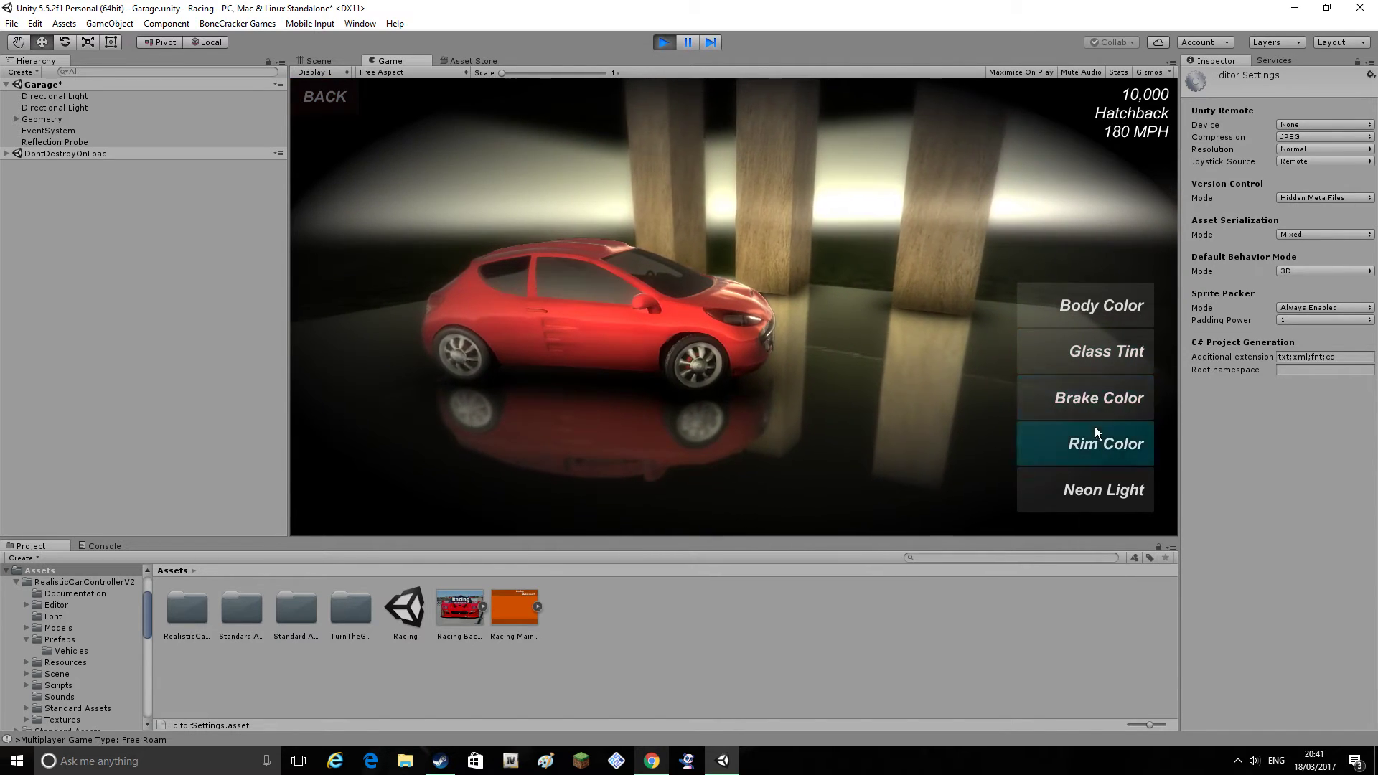
left_click(1084, 442)
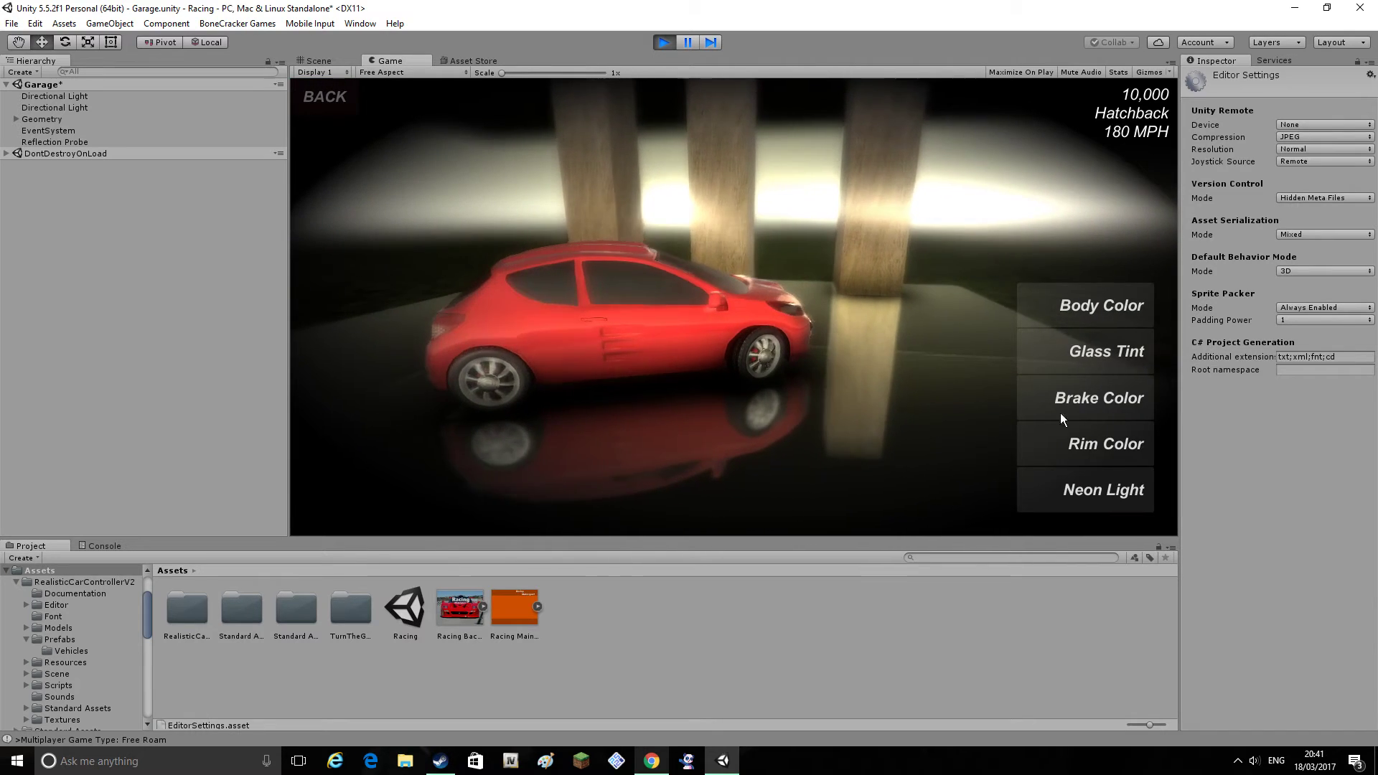
left_click(1096, 399)
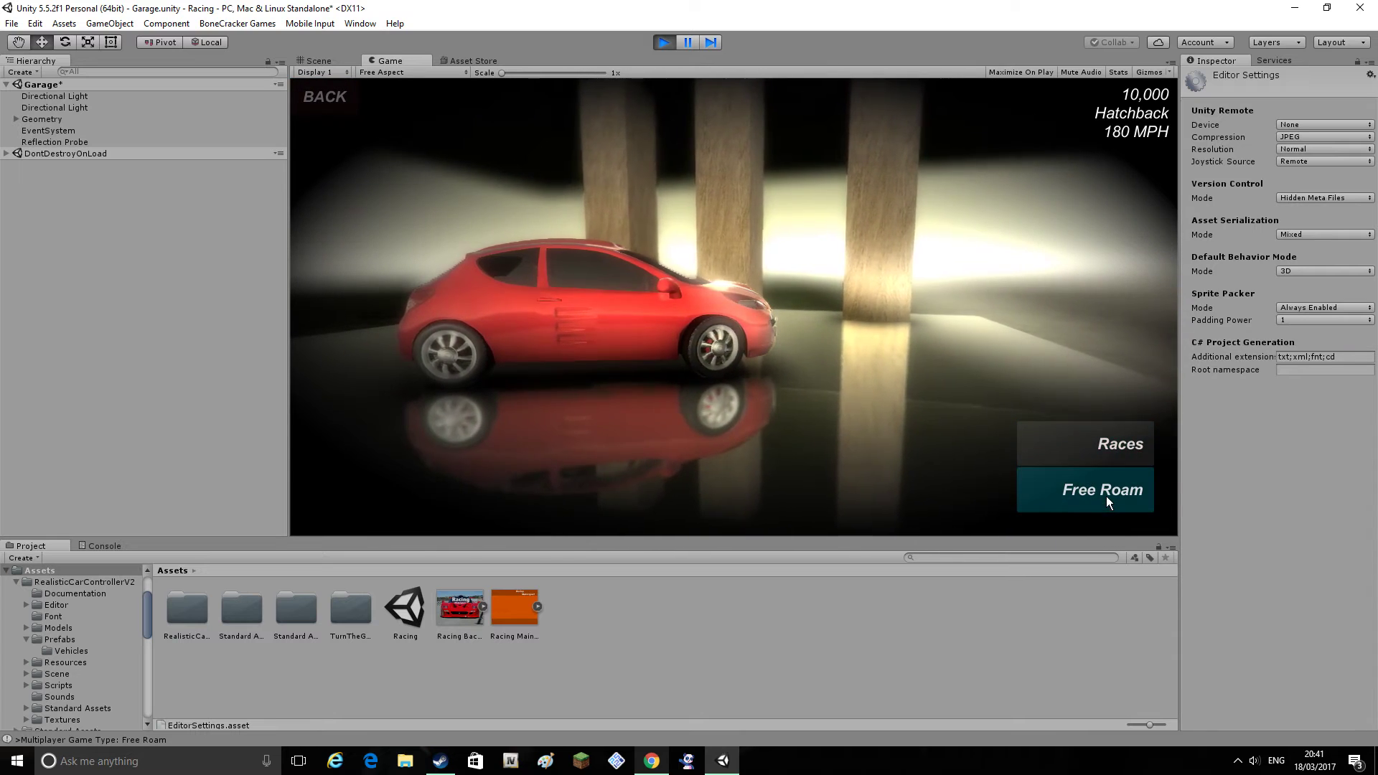
Browse the race list past Mountain Lake to Circuit Hills and start it
left_click(1120, 443)
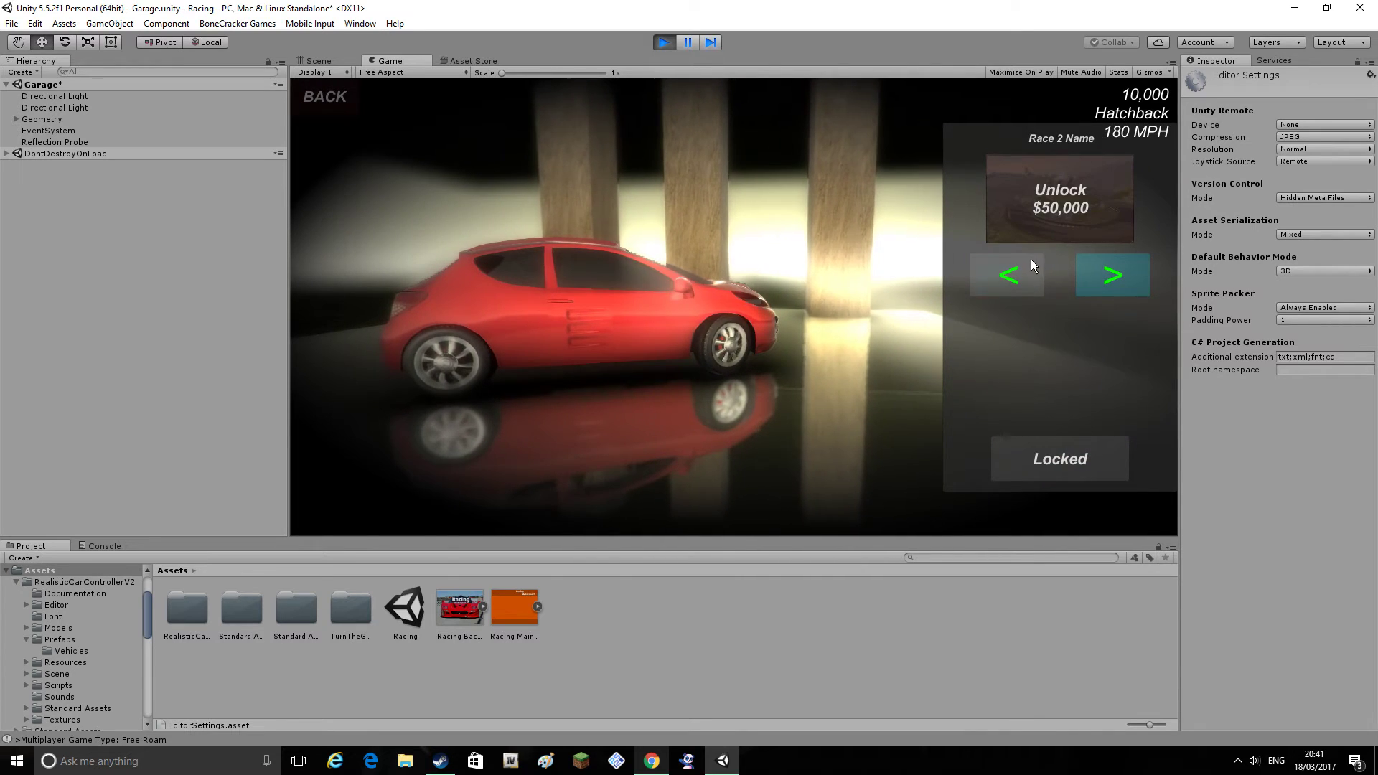
left_click(1112, 274)
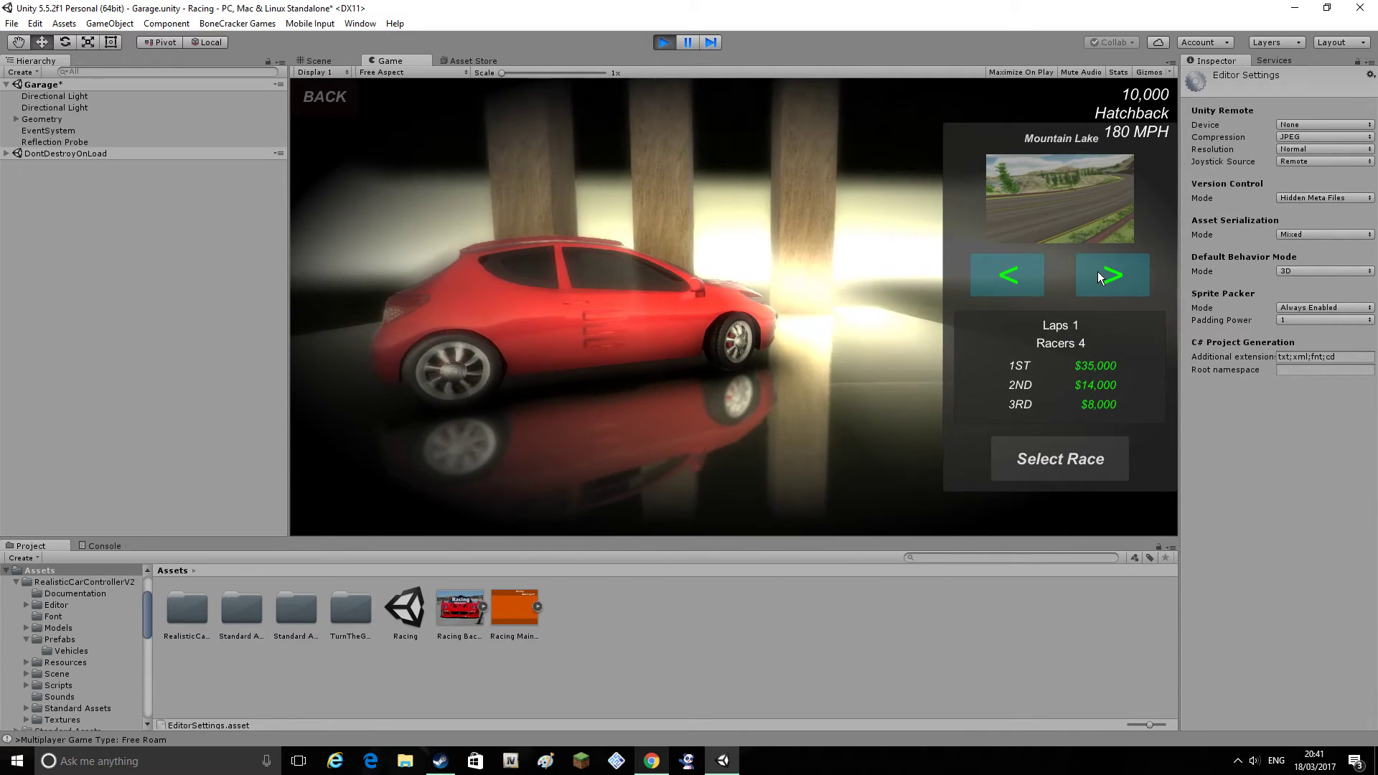
left_click(1110, 274)
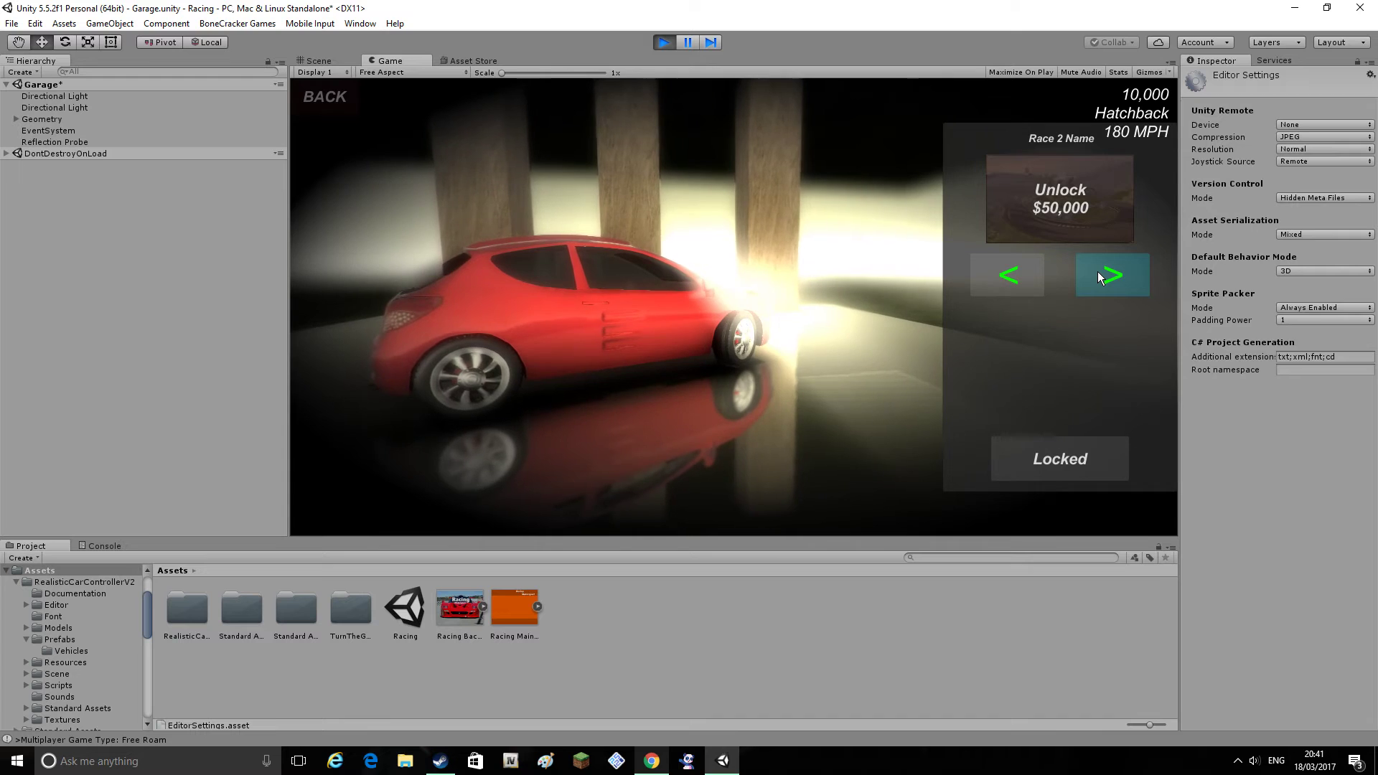
left_click(1111, 275)
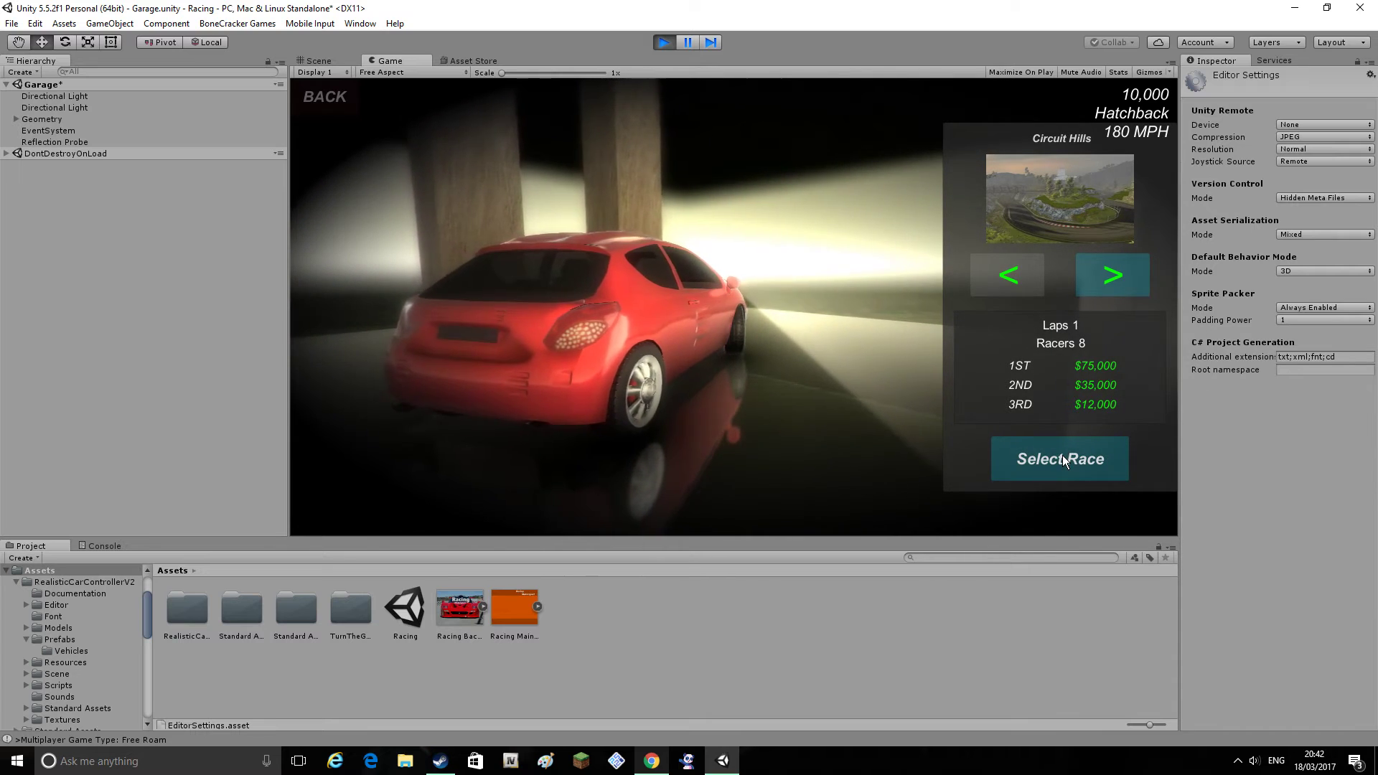
left_click(1059, 458)
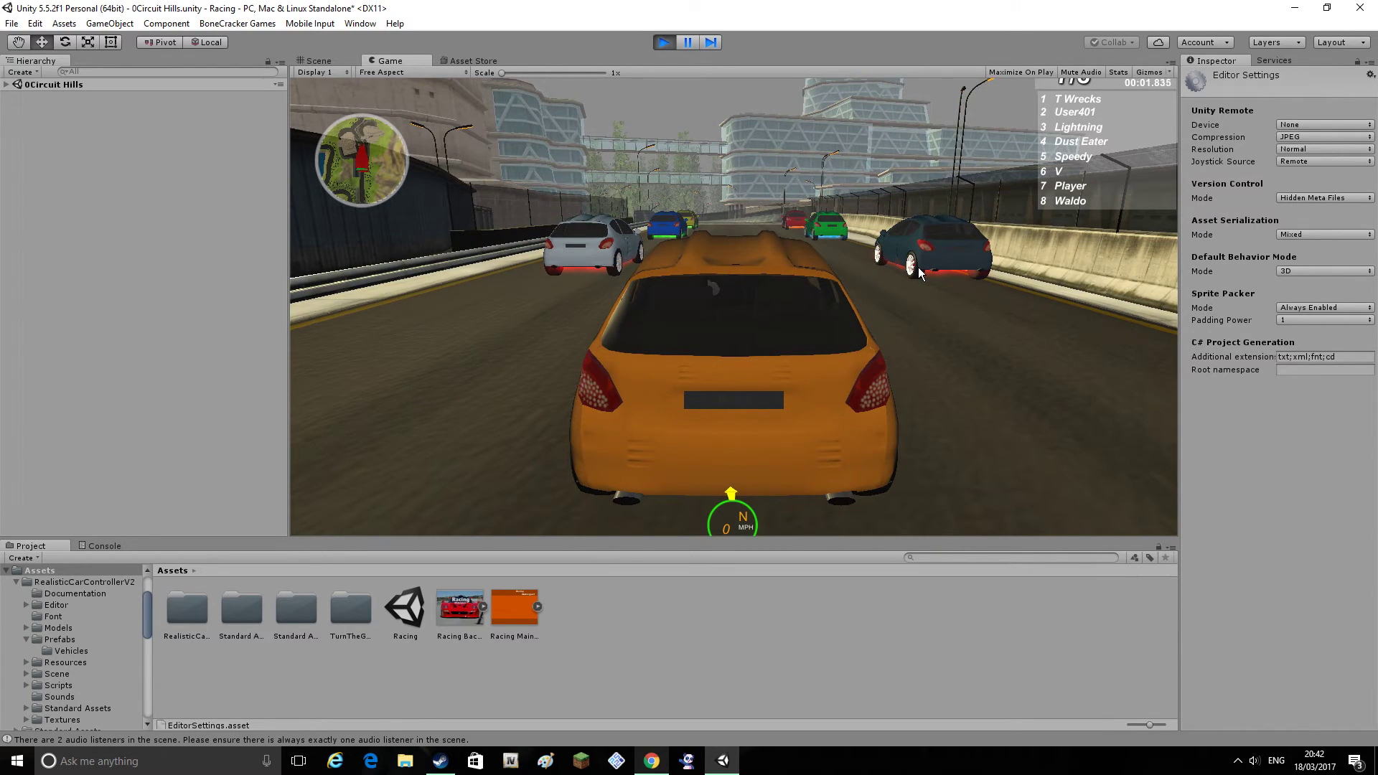
Drive Circuit Hills to the finish, placing first in 01:16.617 for $75,000
left_click(1273, 59)
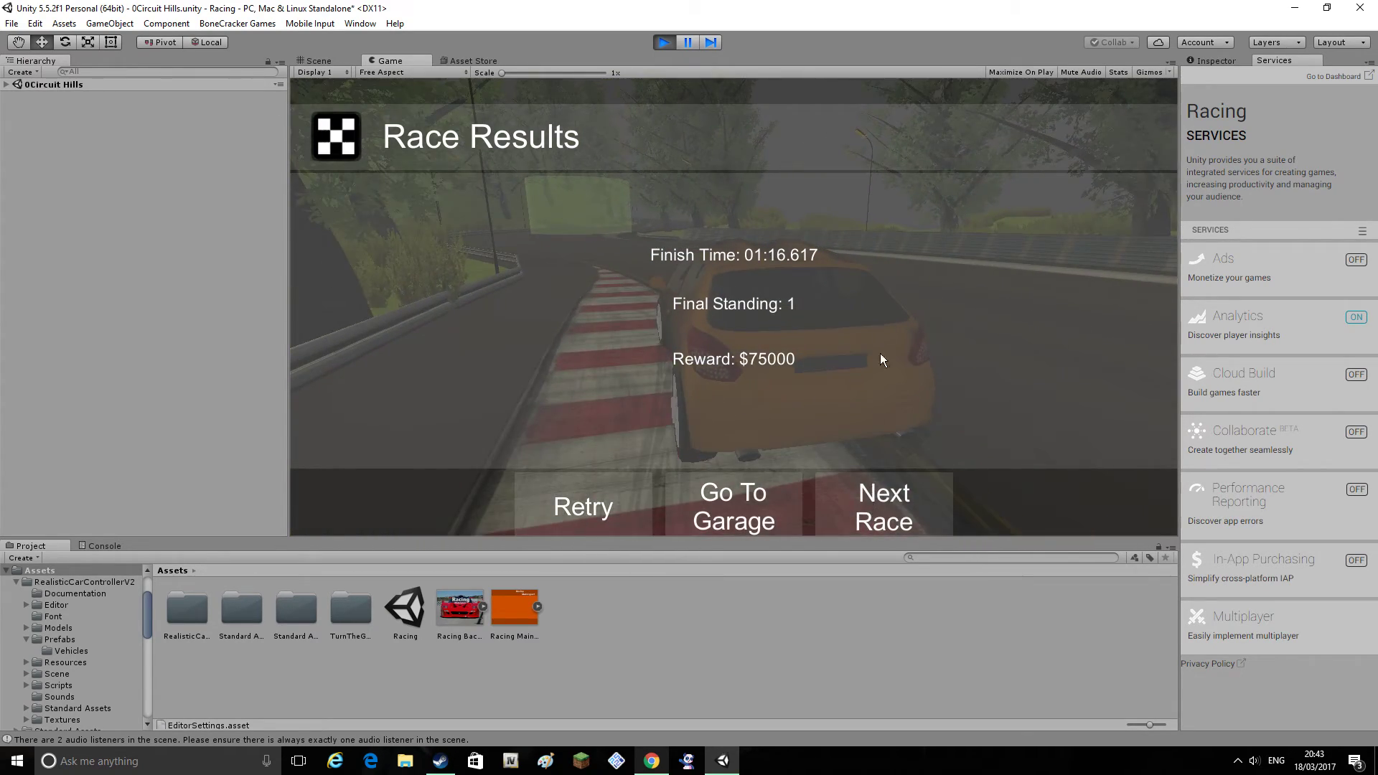
Win Mountain Lake in 01:47.072, then go to the garage from Race Results
left_click(883, 506)
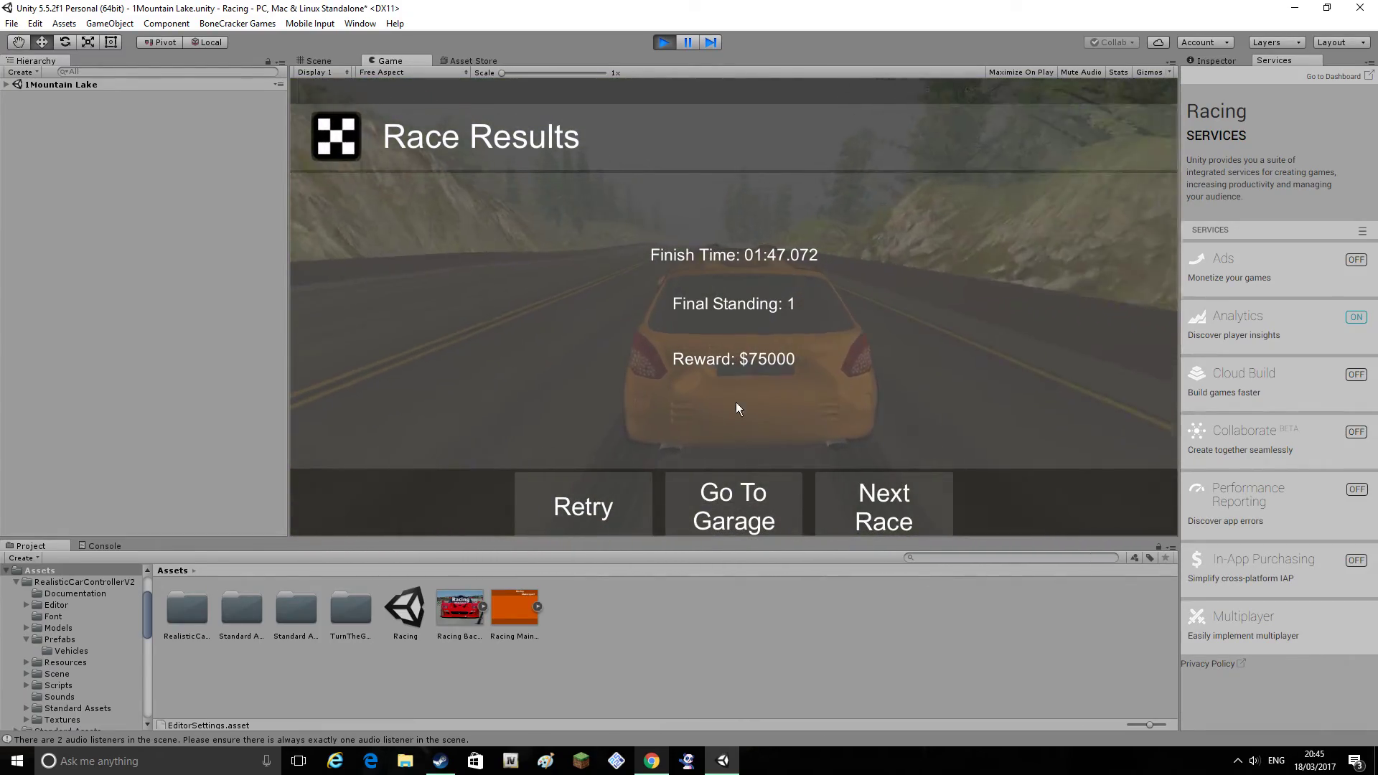
left_click(732, 505)
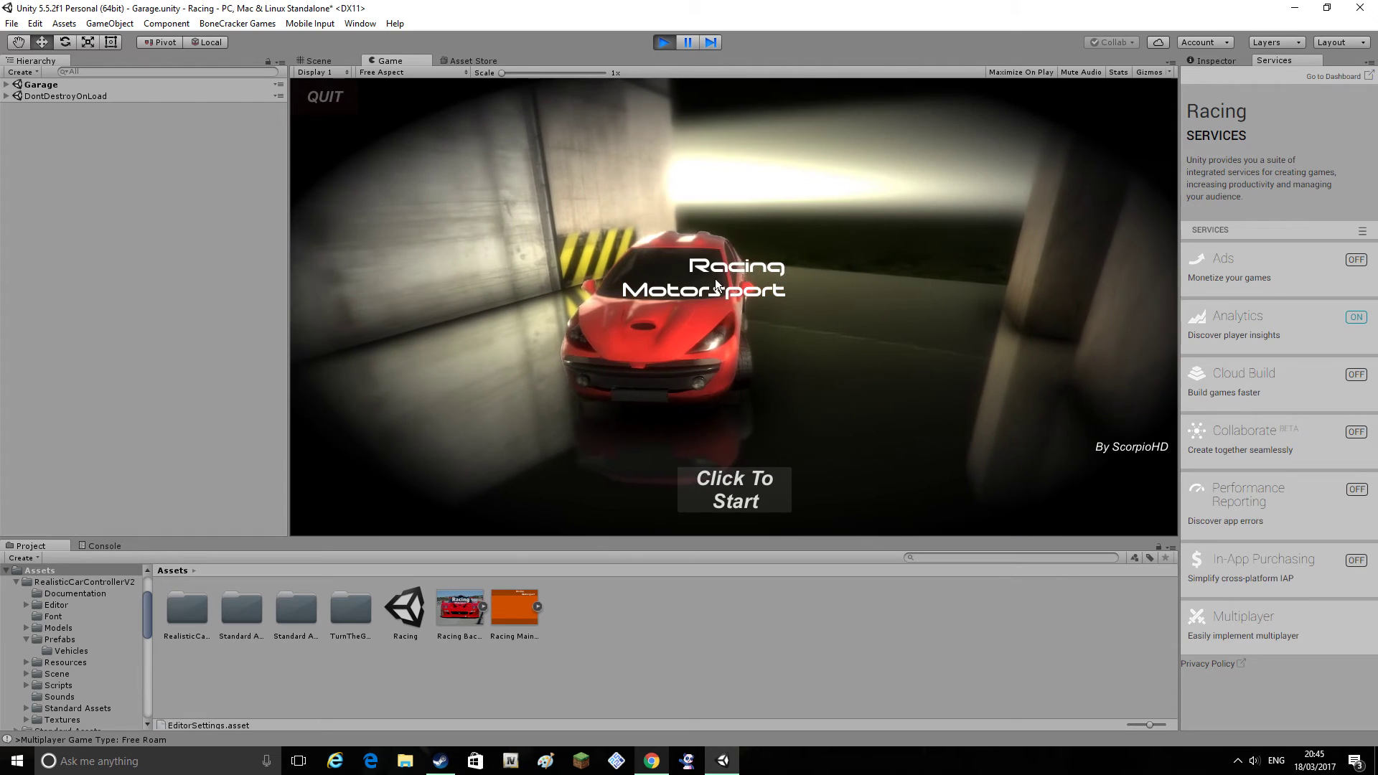
Pass the start screen and stop play mode, returning to the Garage scene
left_click(733, 489)
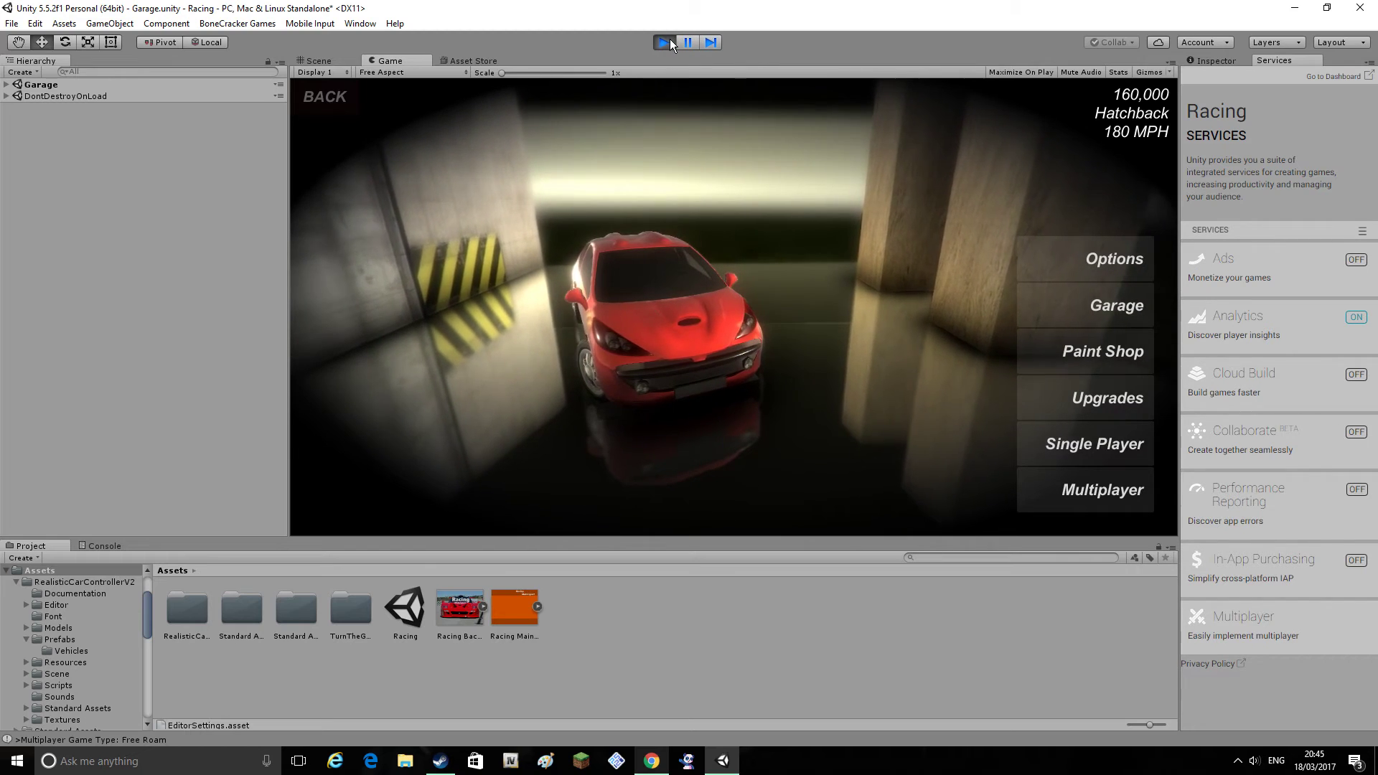
left_click(664, 43)
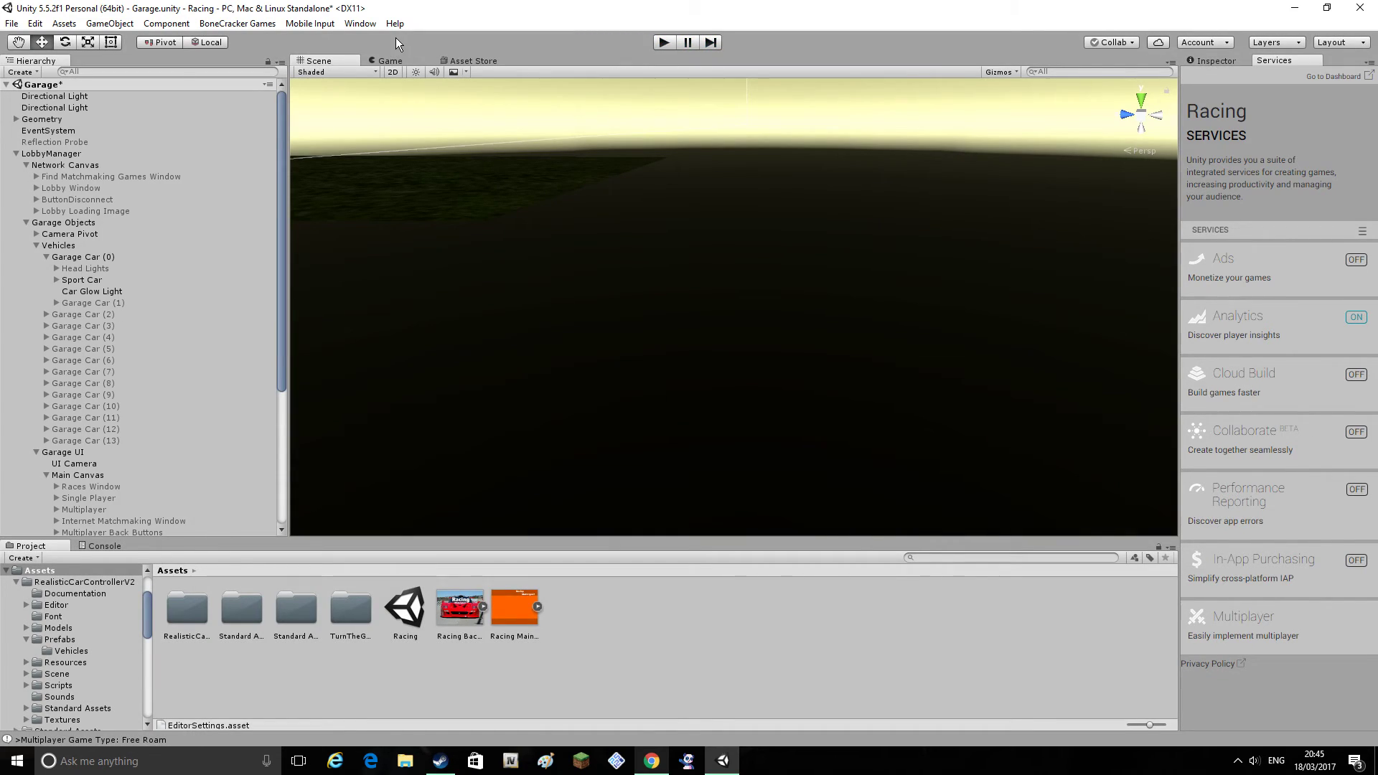
Open the RGT Project Editor's Player Cars page and set Configure Car Size to On
left_click(360, 23)
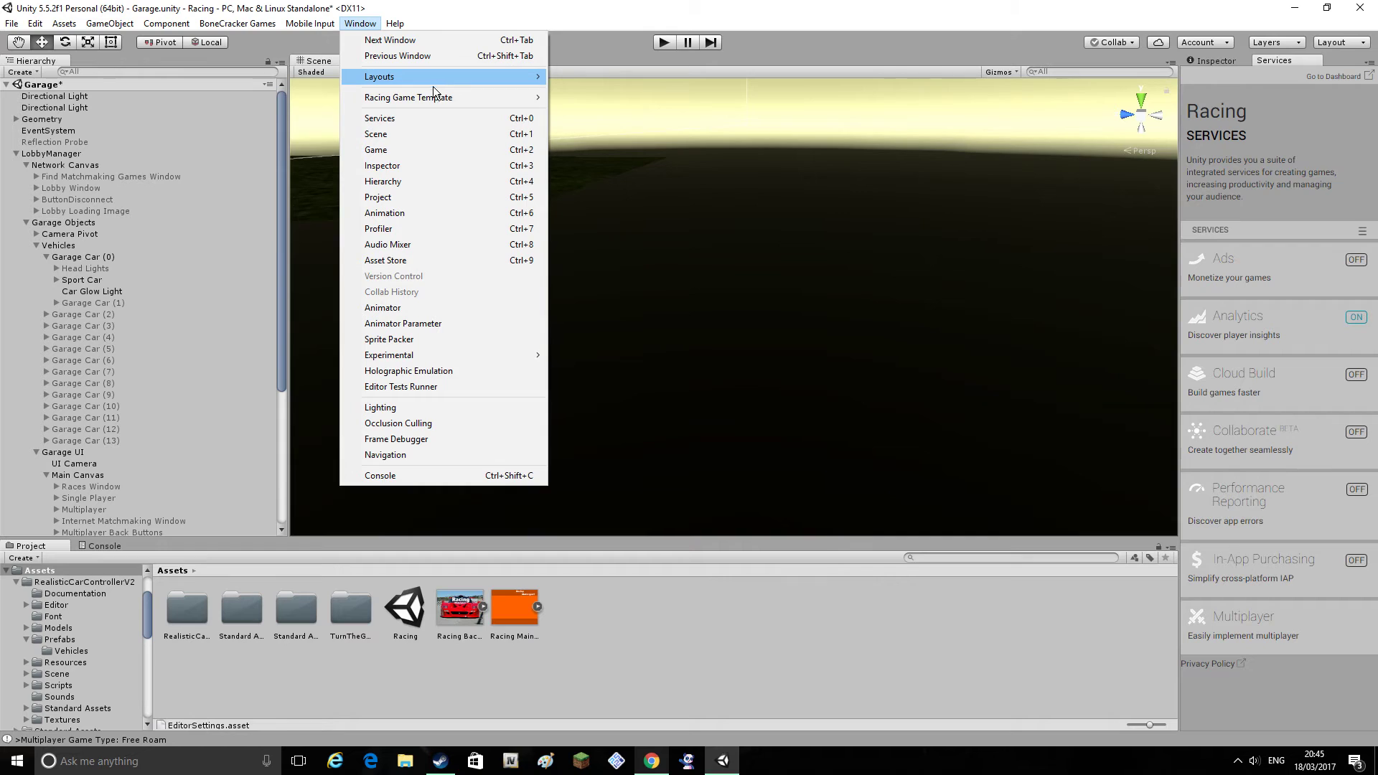
left_click(406, 96)
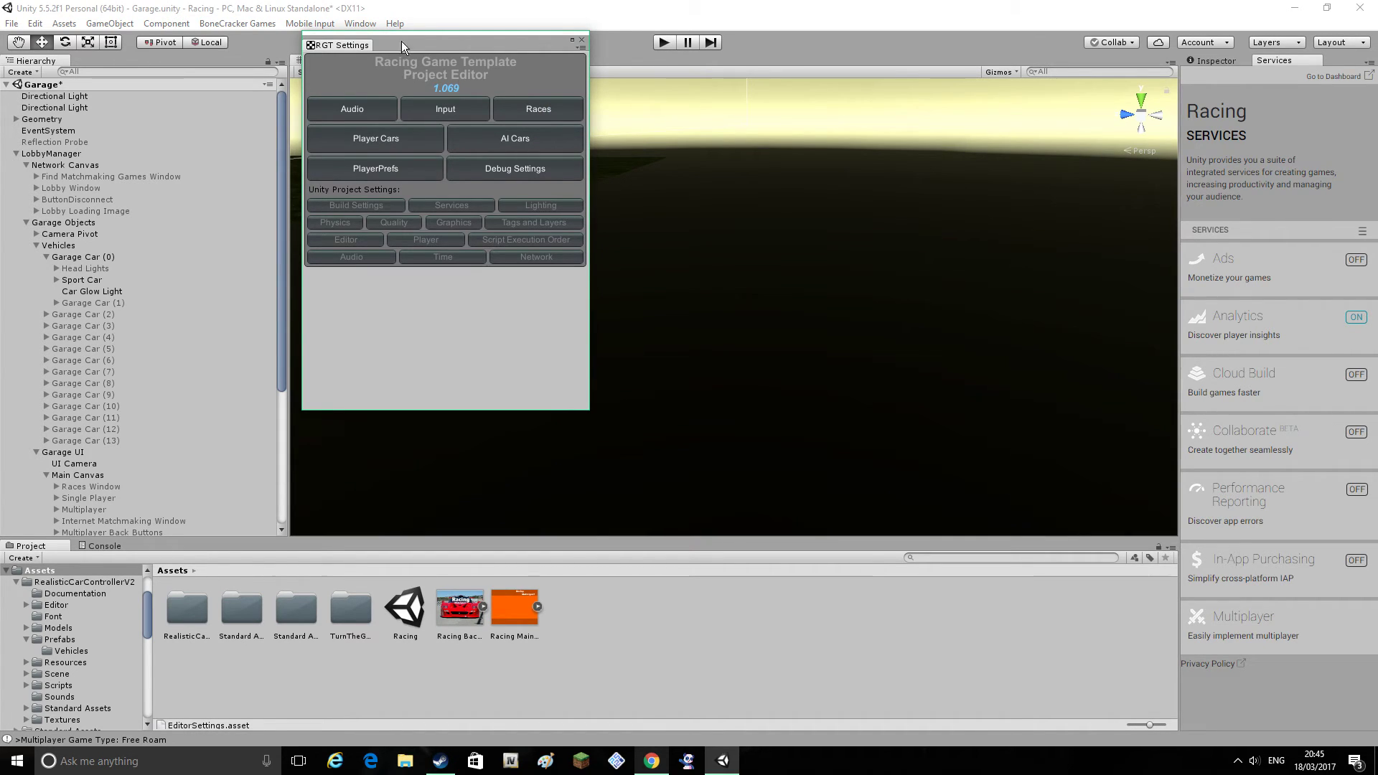
left_click(376, 138)
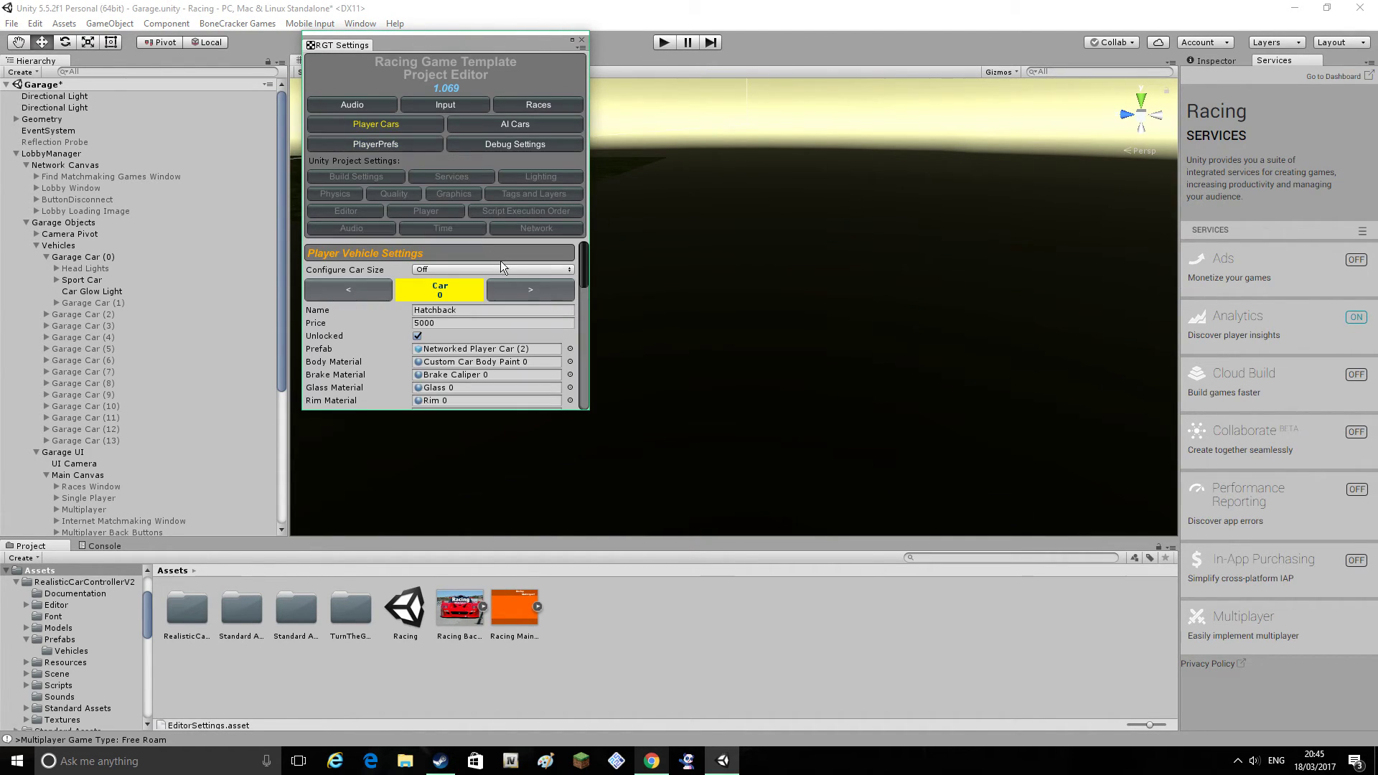
left_click(492, 269)
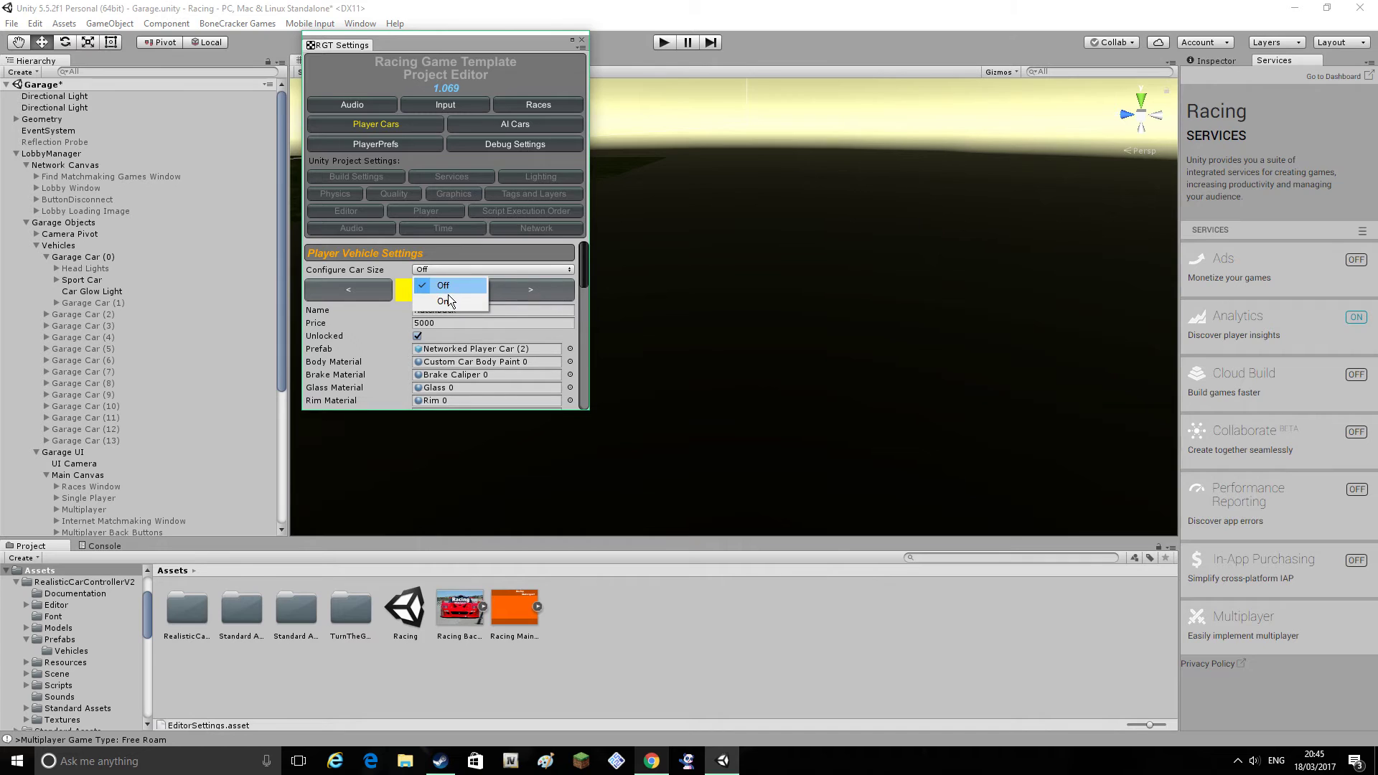
left_click(442, 301)
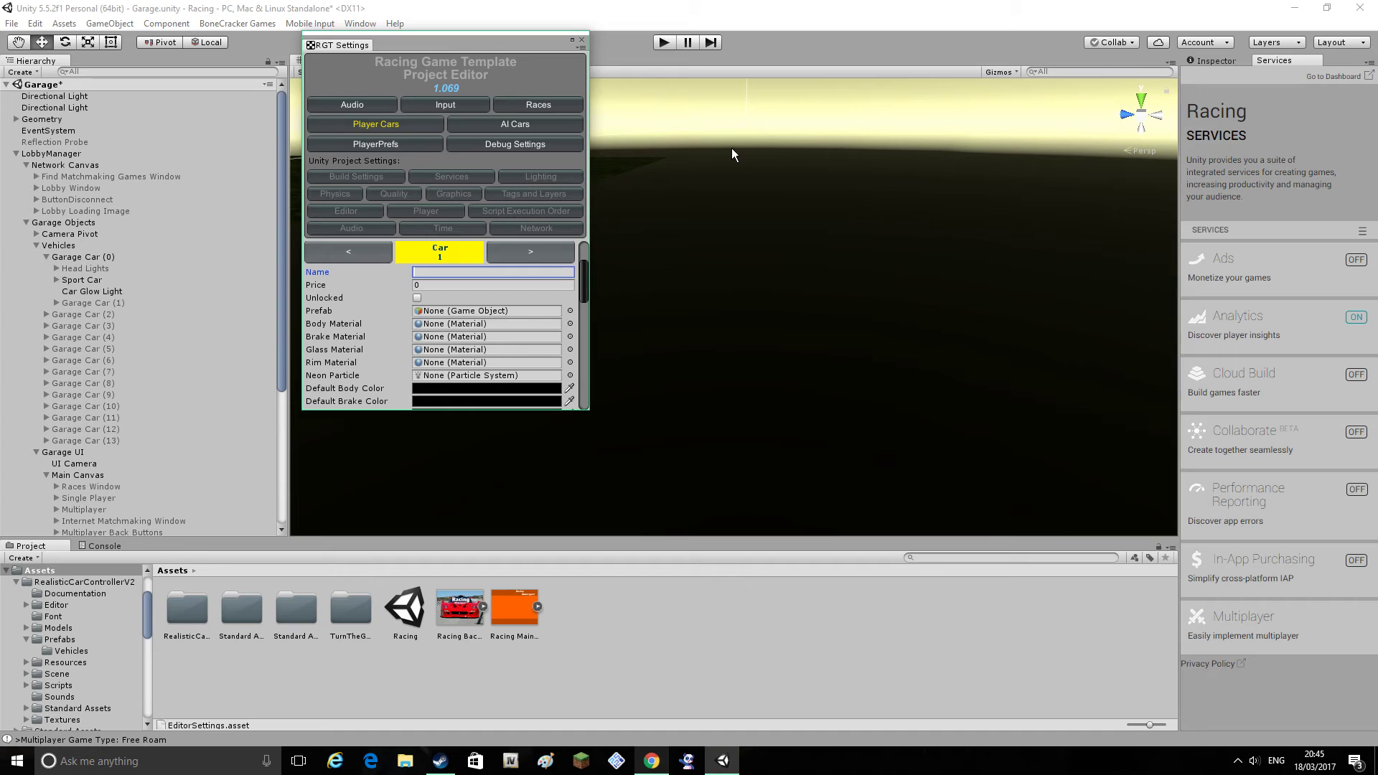
Give Car 1 the AM-D9R 1 prefab, unlock it, and update Number Of Cars to 2
scroll("down", 3)
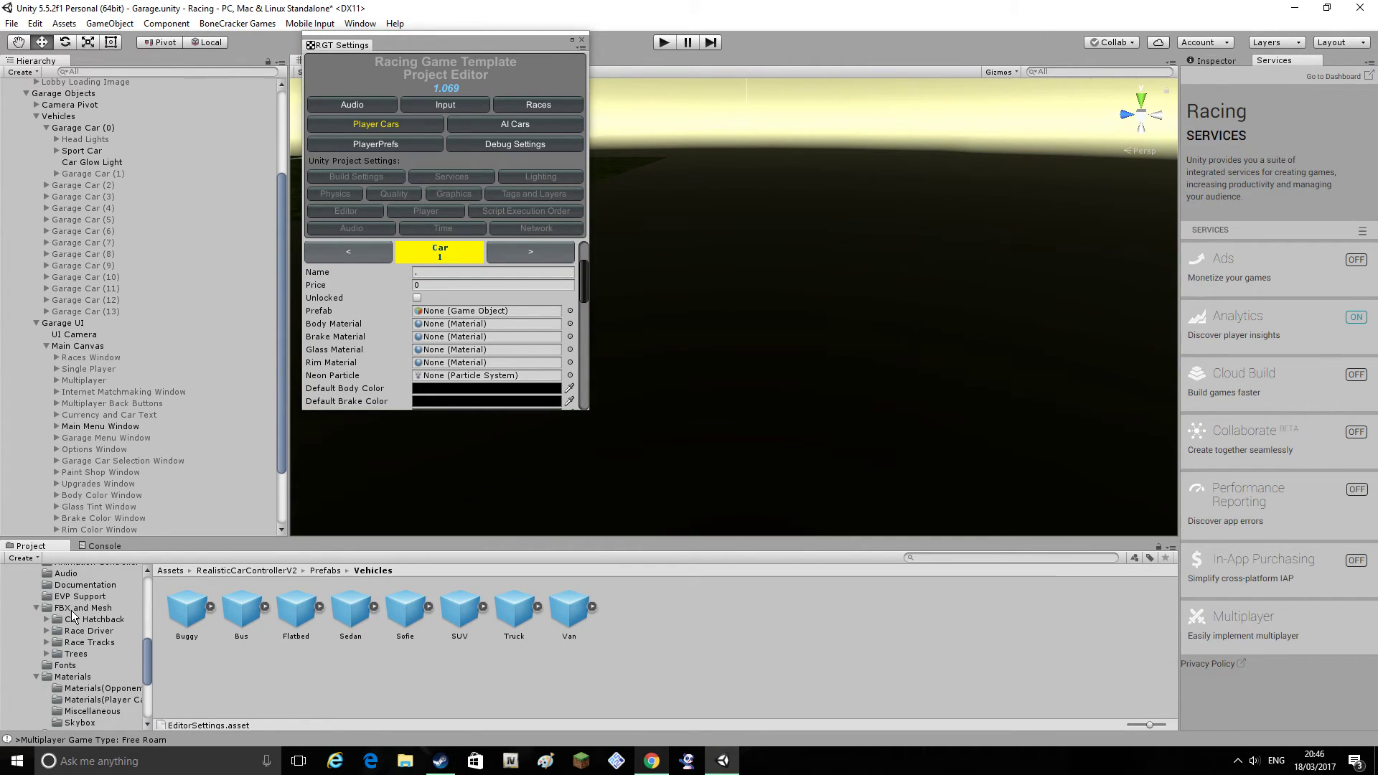
scroll("down", 3)
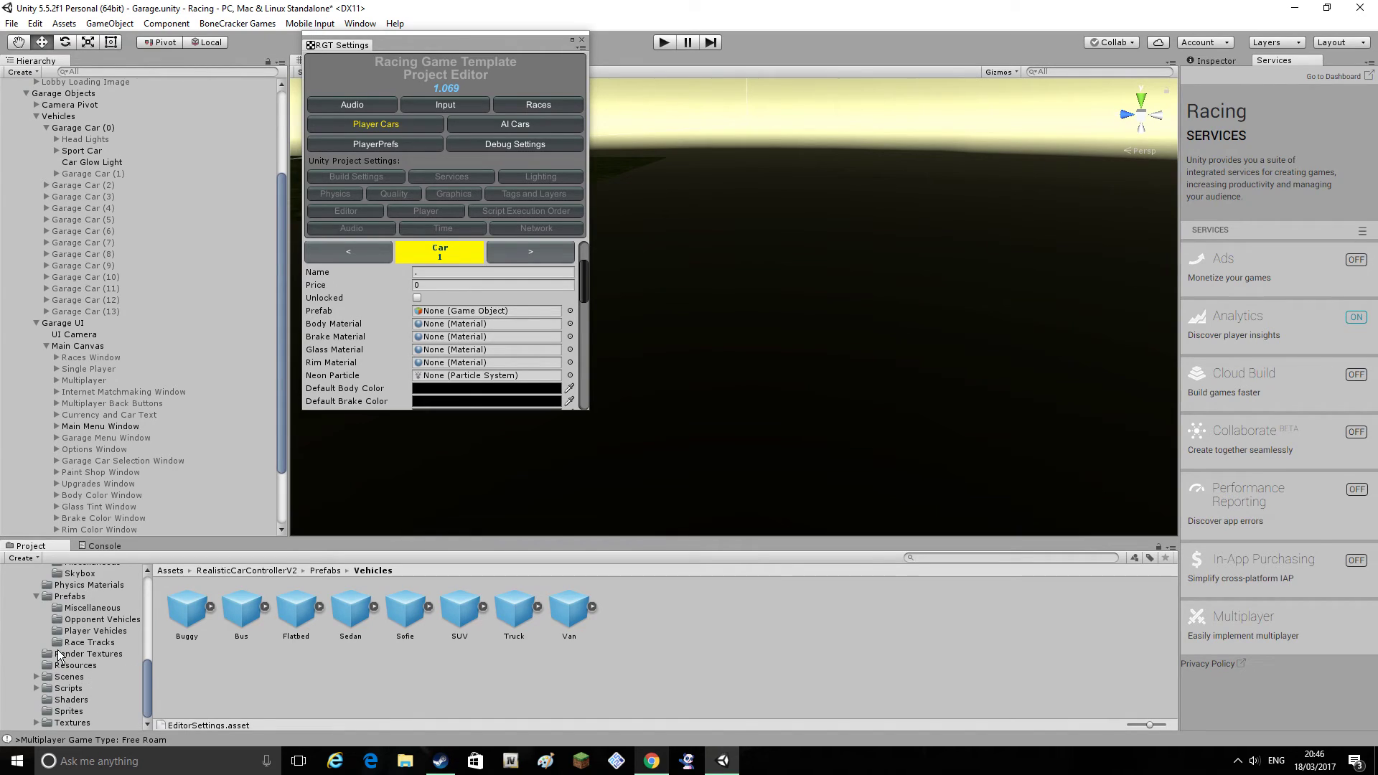
left_click(96, 674)
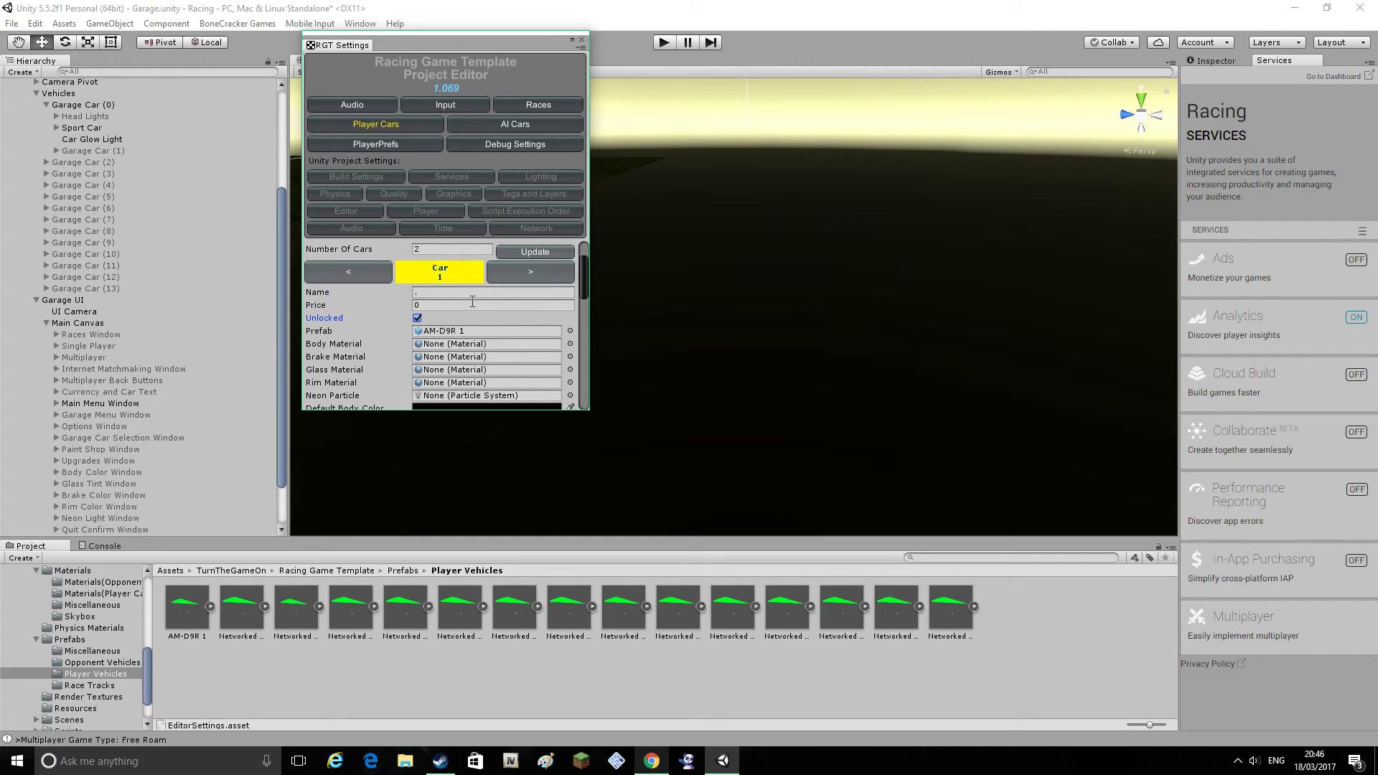
left_click(418, 317)
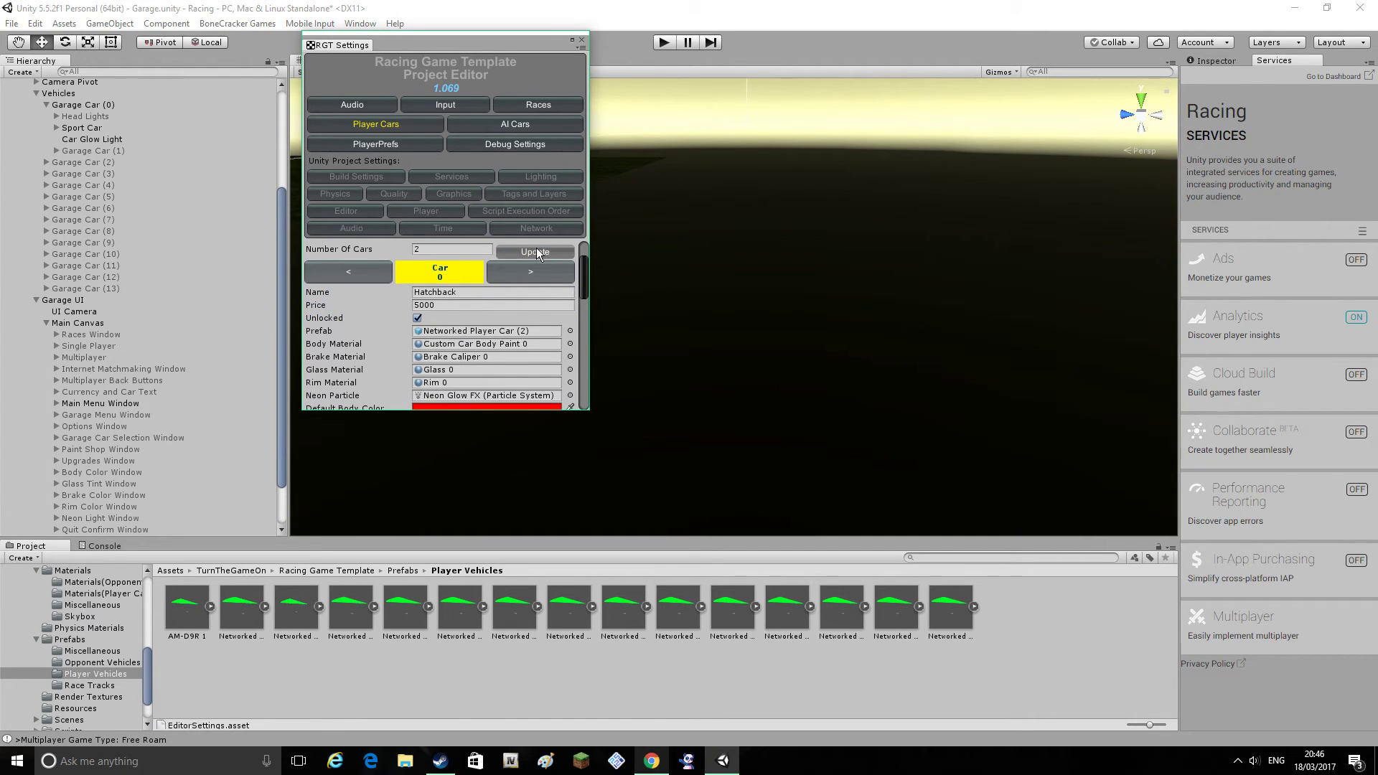
left_click(530, 271)
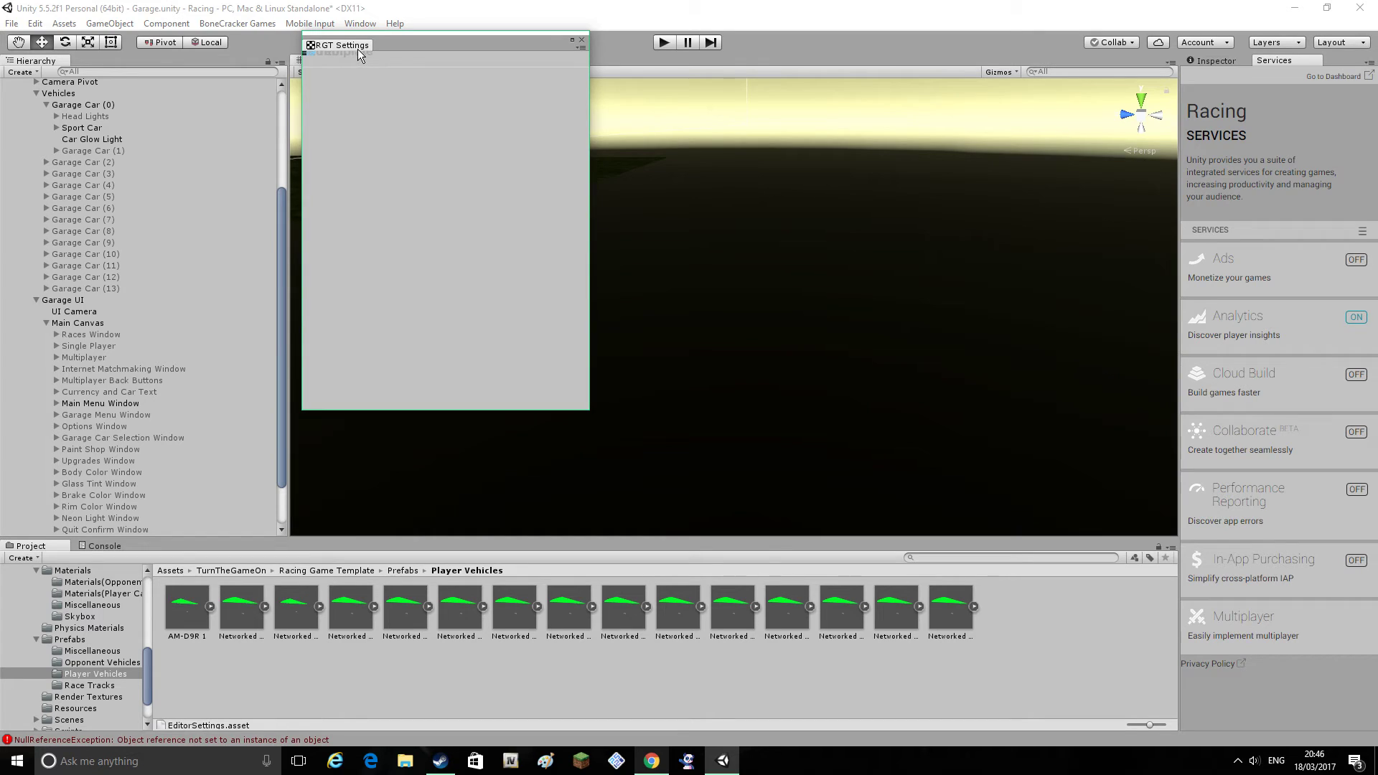
mouse_move(578, 45)
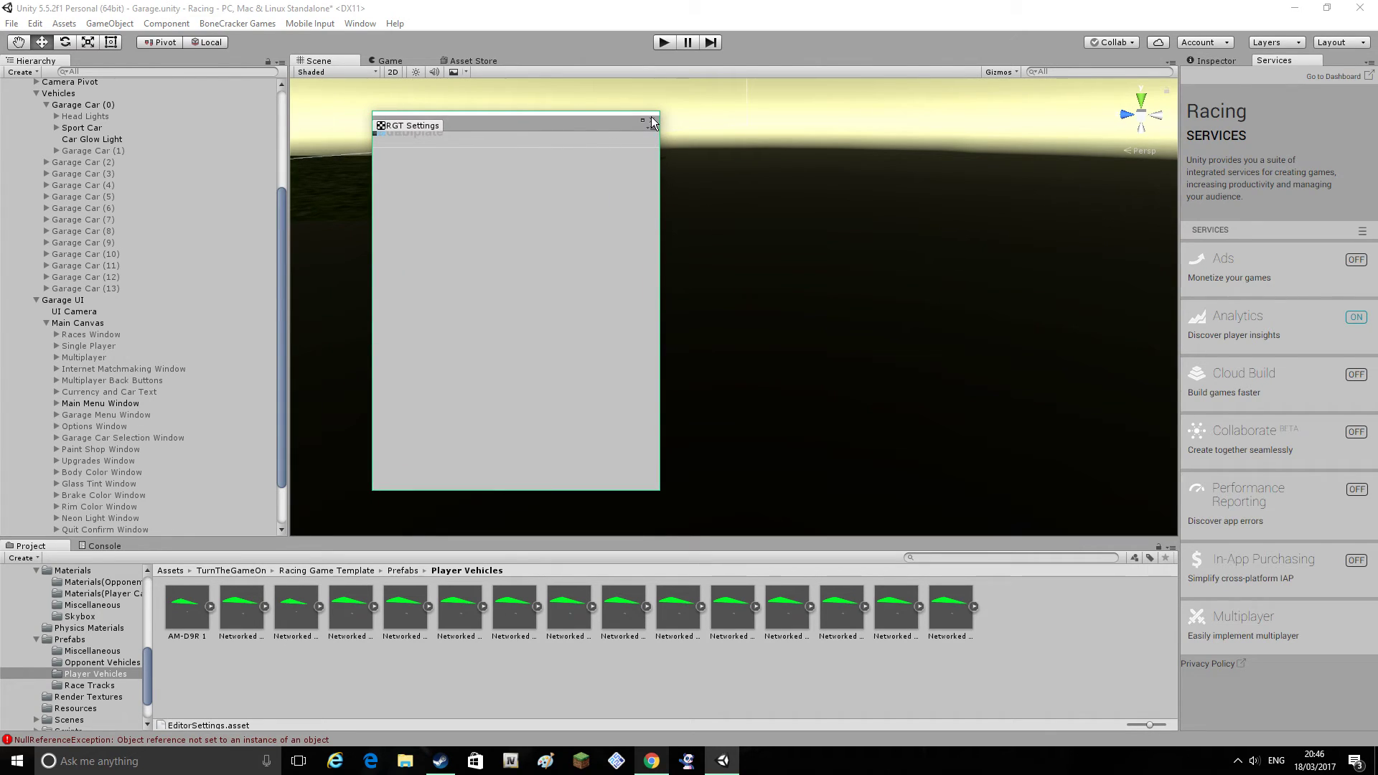
mouse_move(497, 129)
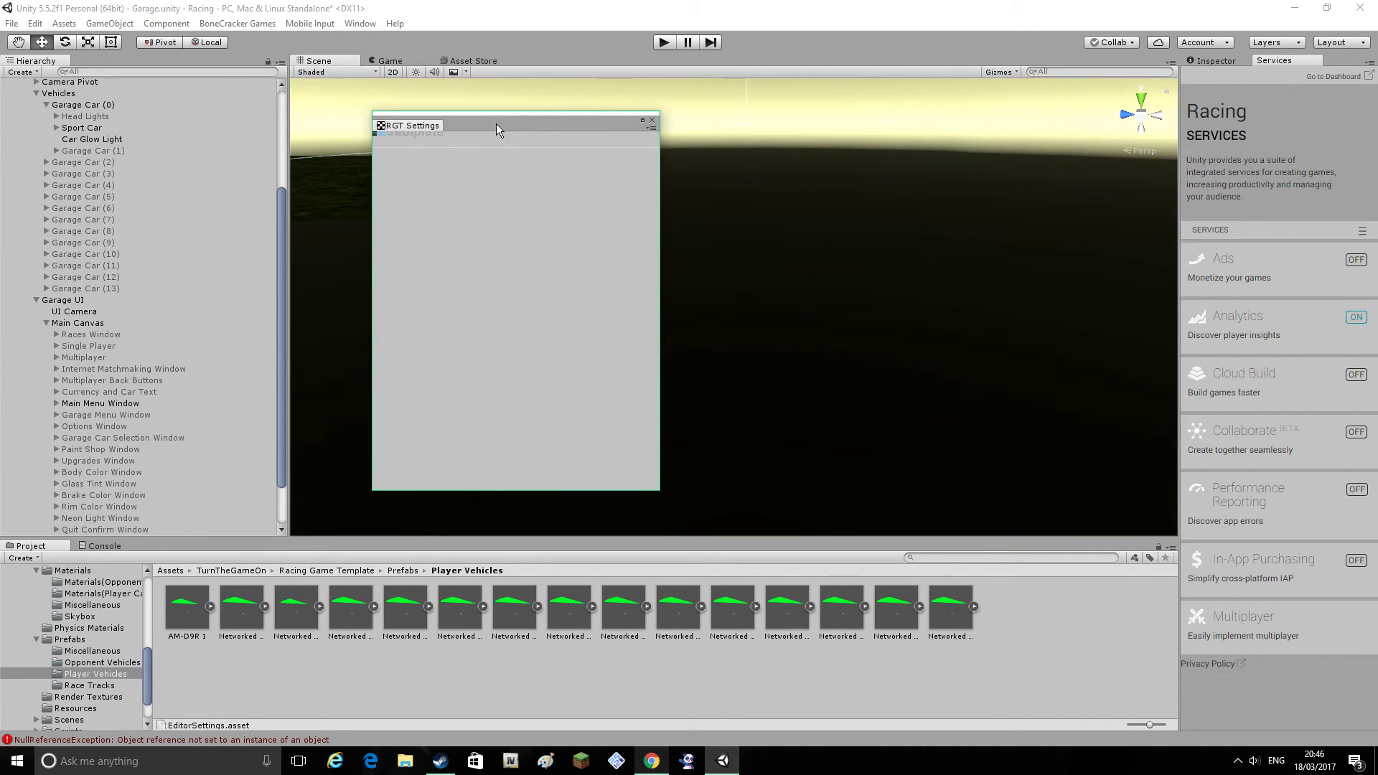
mouse_move(605, 134)
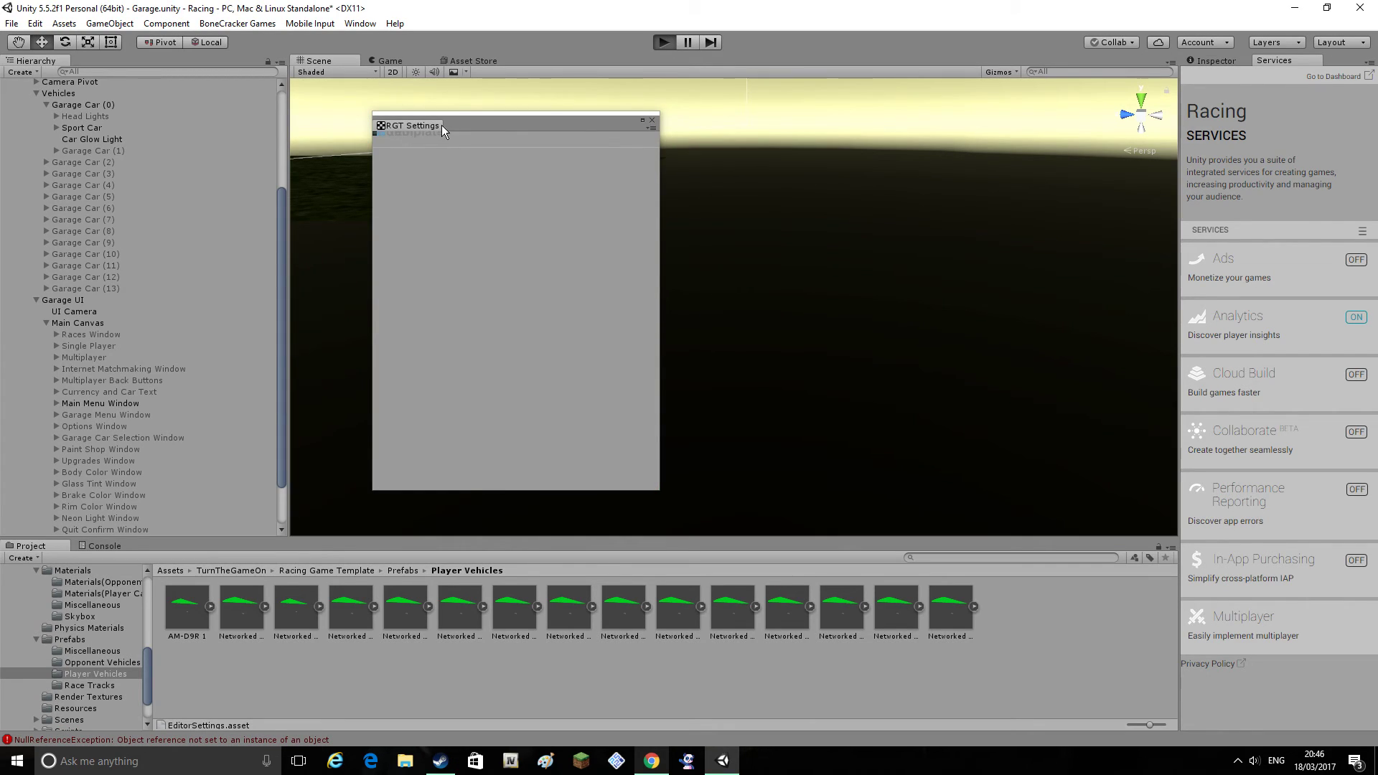
Re-enter play mode to reach the Racing Motorsport title screen
left_click(662, 42)
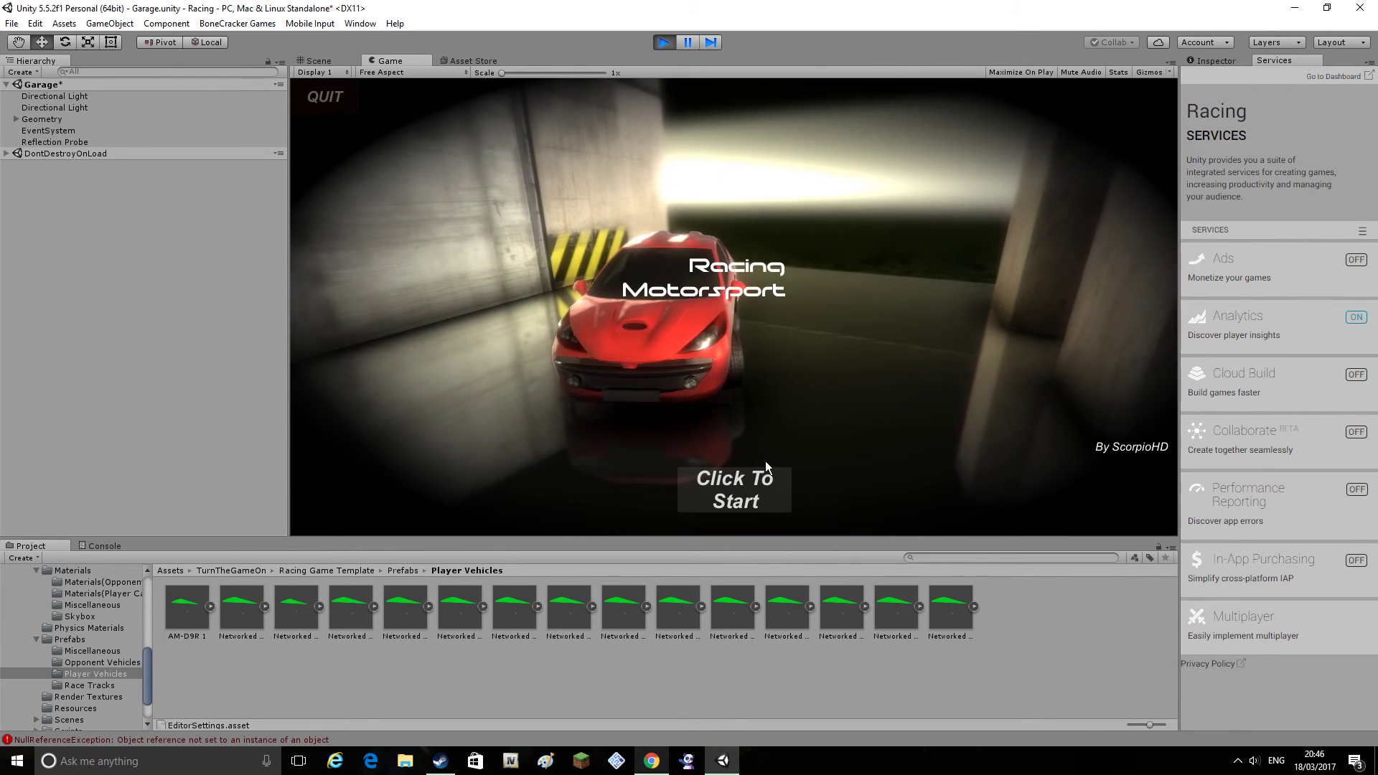
Buy the new placeholder second car for $0 and open the Single Player race list
left_click(733, 490)
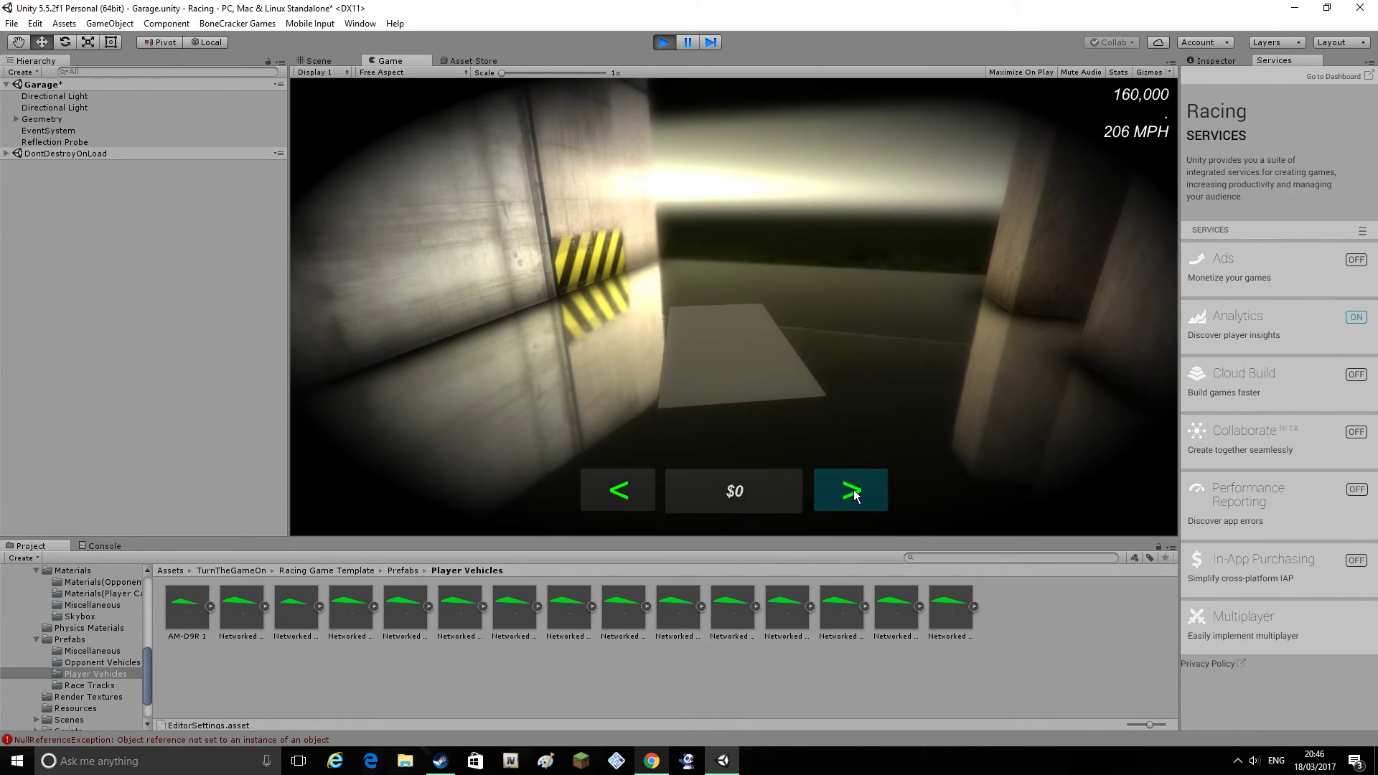
left_click(733, 489)
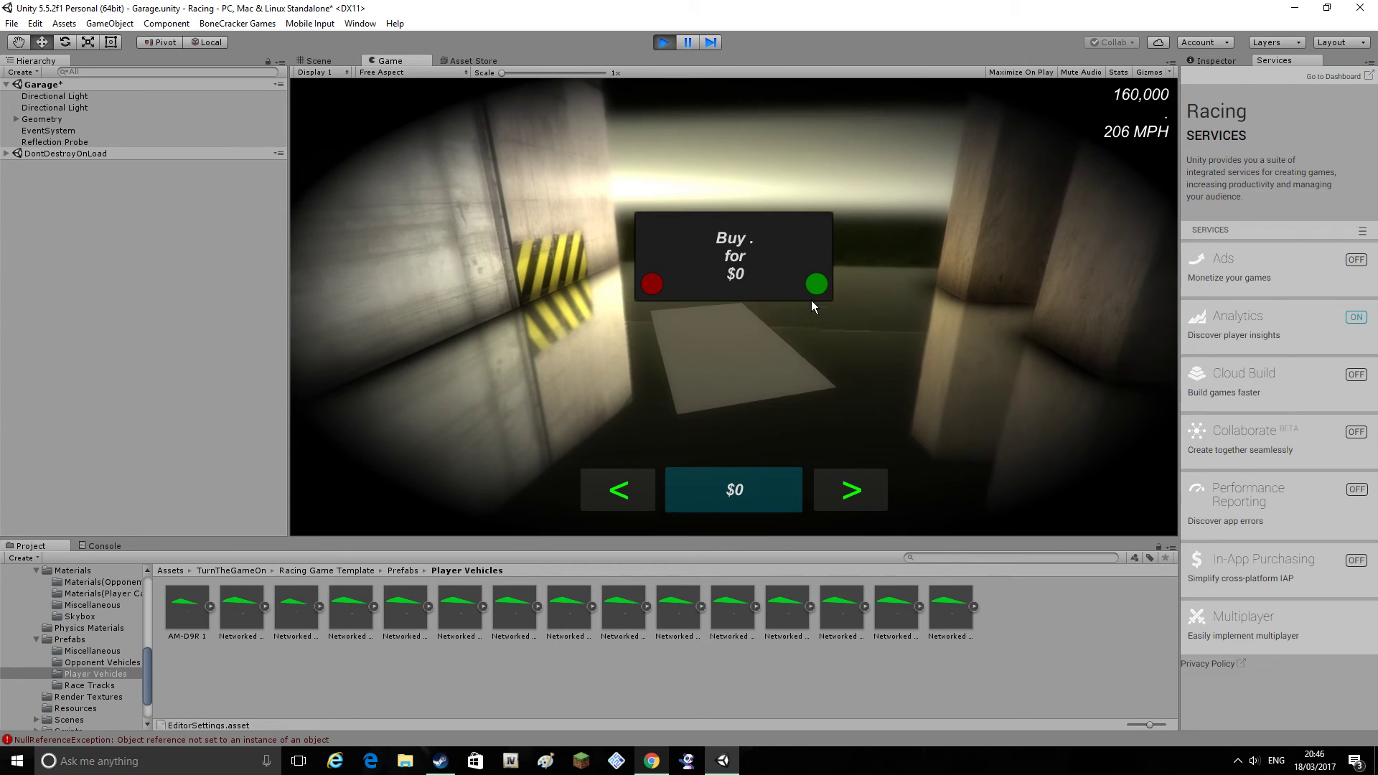
left_click(814, 285)
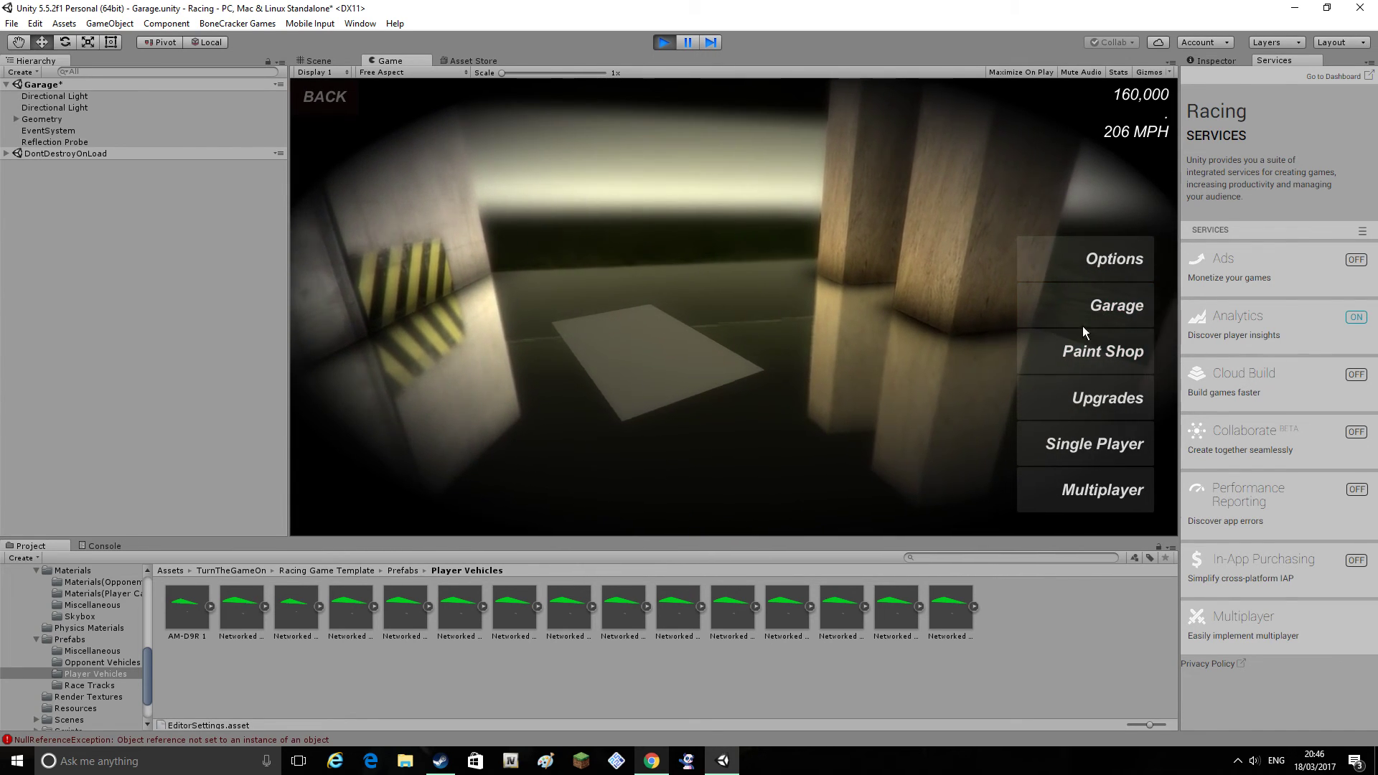
left_click(1108, 397)
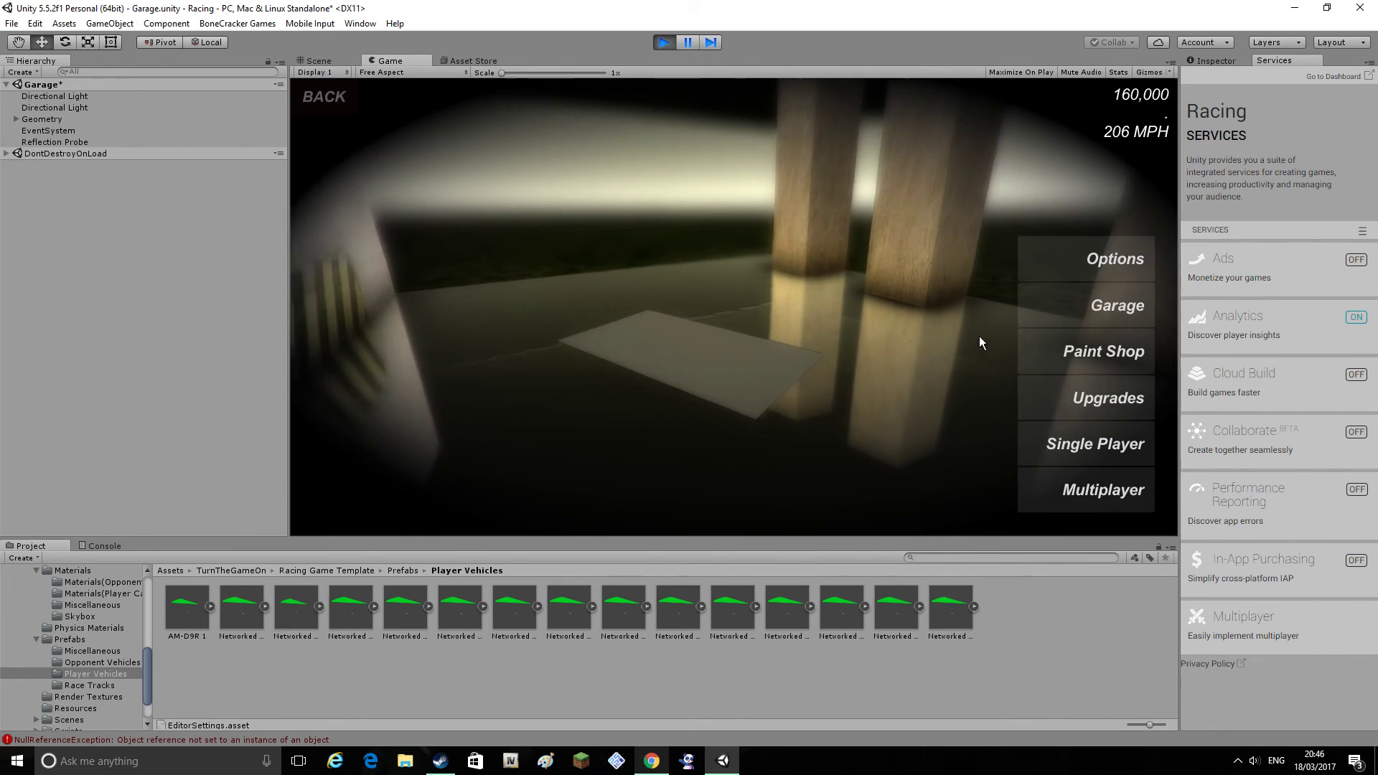
left_click(1096, 443)
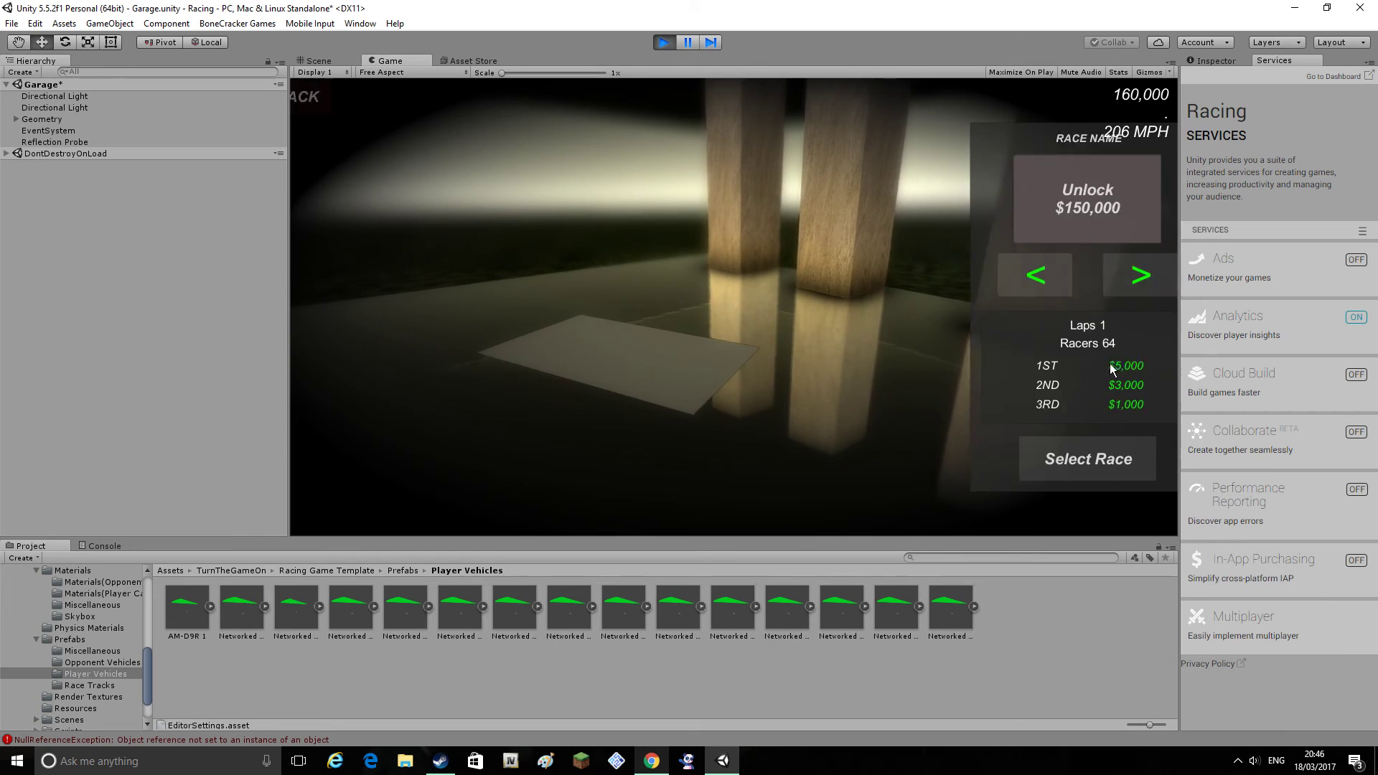
Browse to Race 2 Name and select it to race with the teal car
left_click(1139, 274)
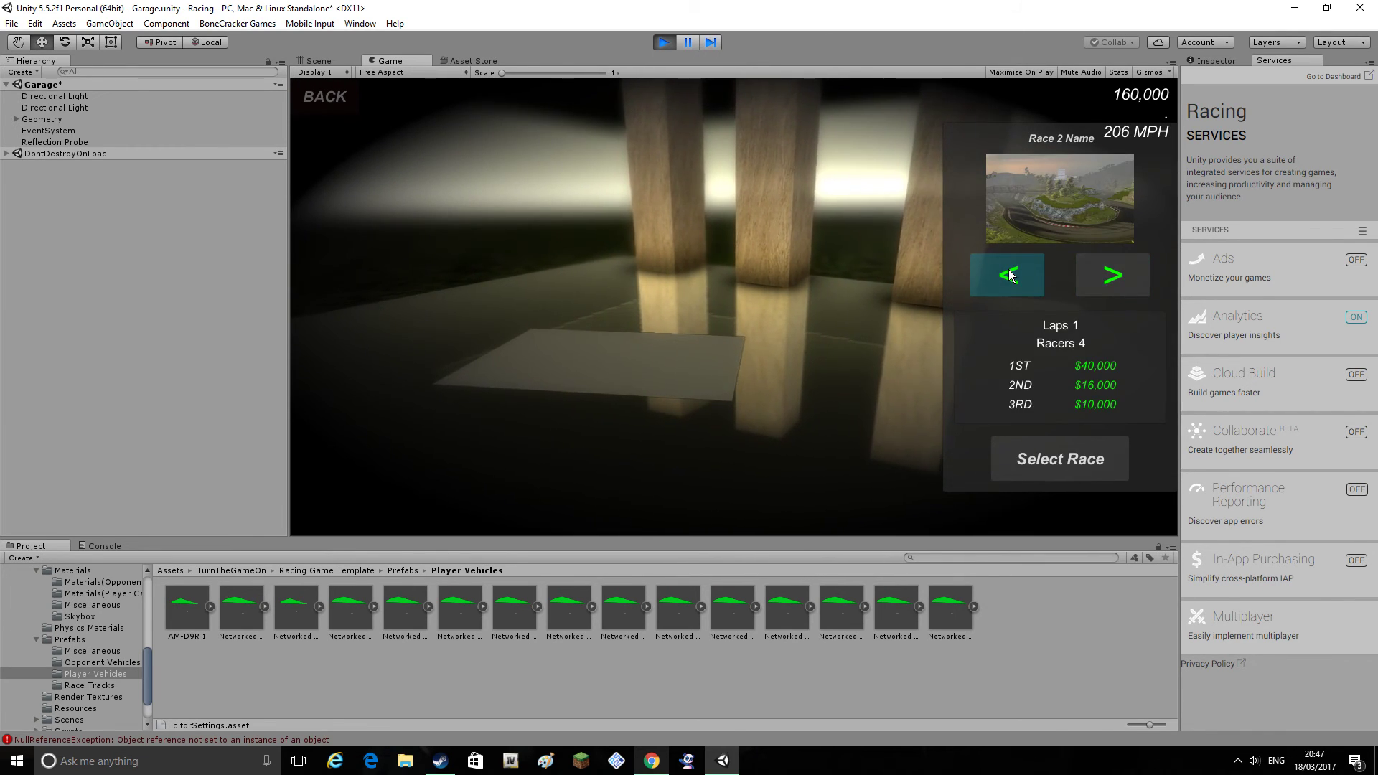
left_click(1058, 458)
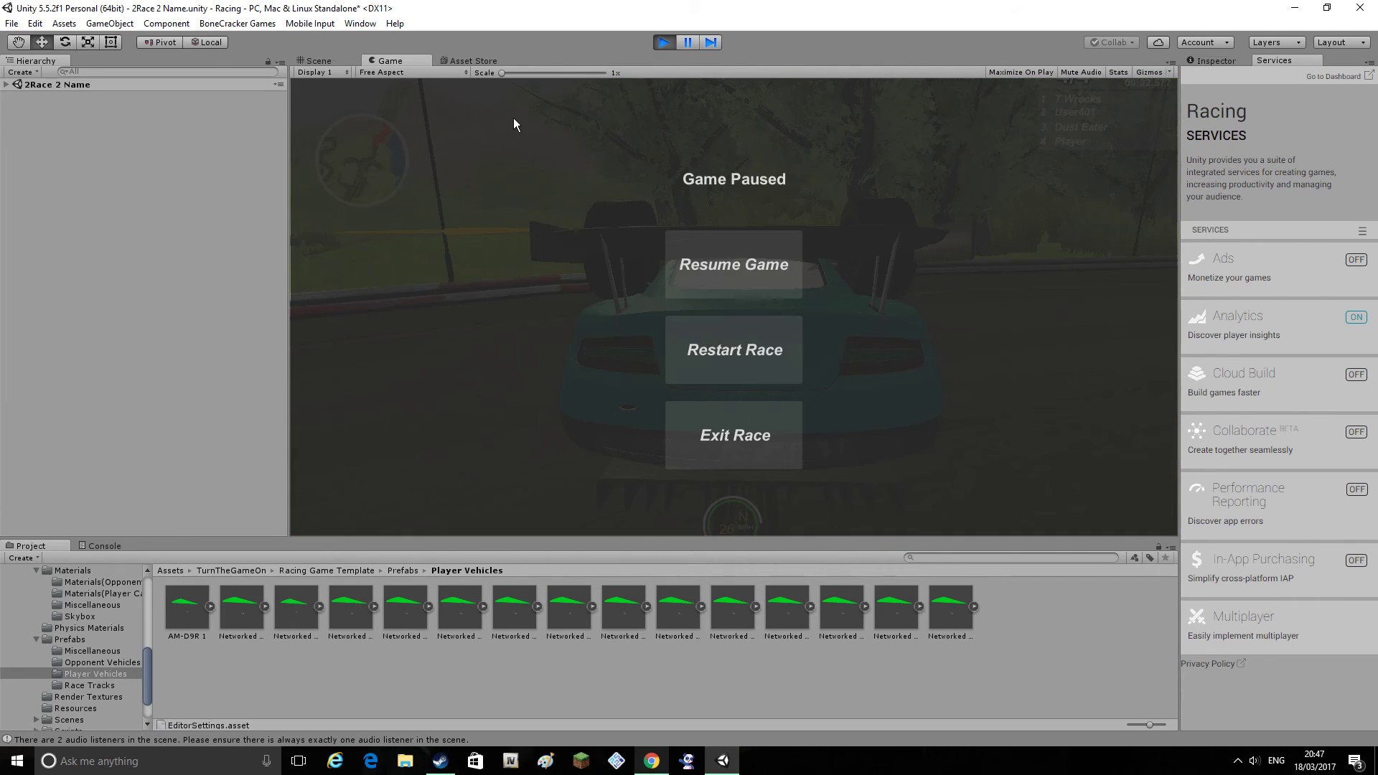
Exit the paused race, browse Mountain Lake and Circuit Hills, and start a race
left_click(732, 435)
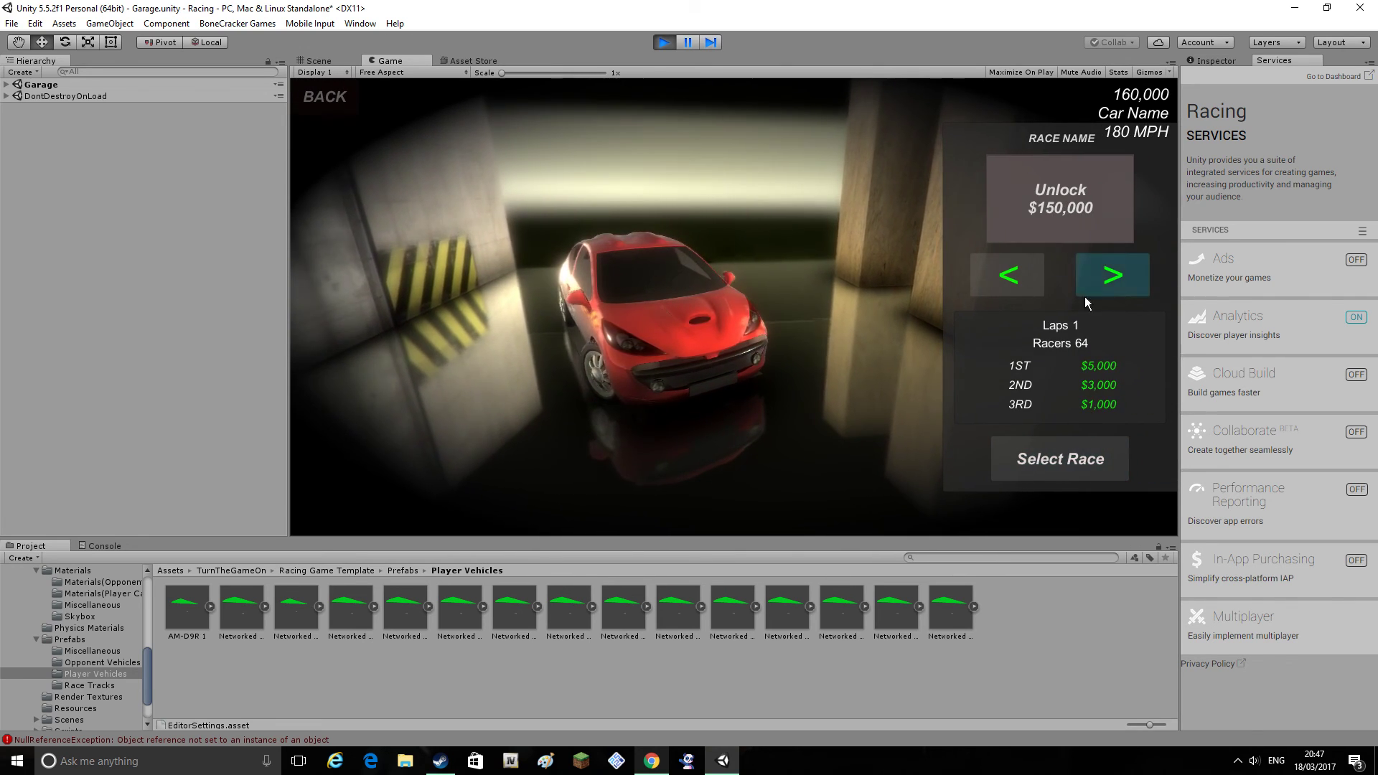
left_click(1111, 275)
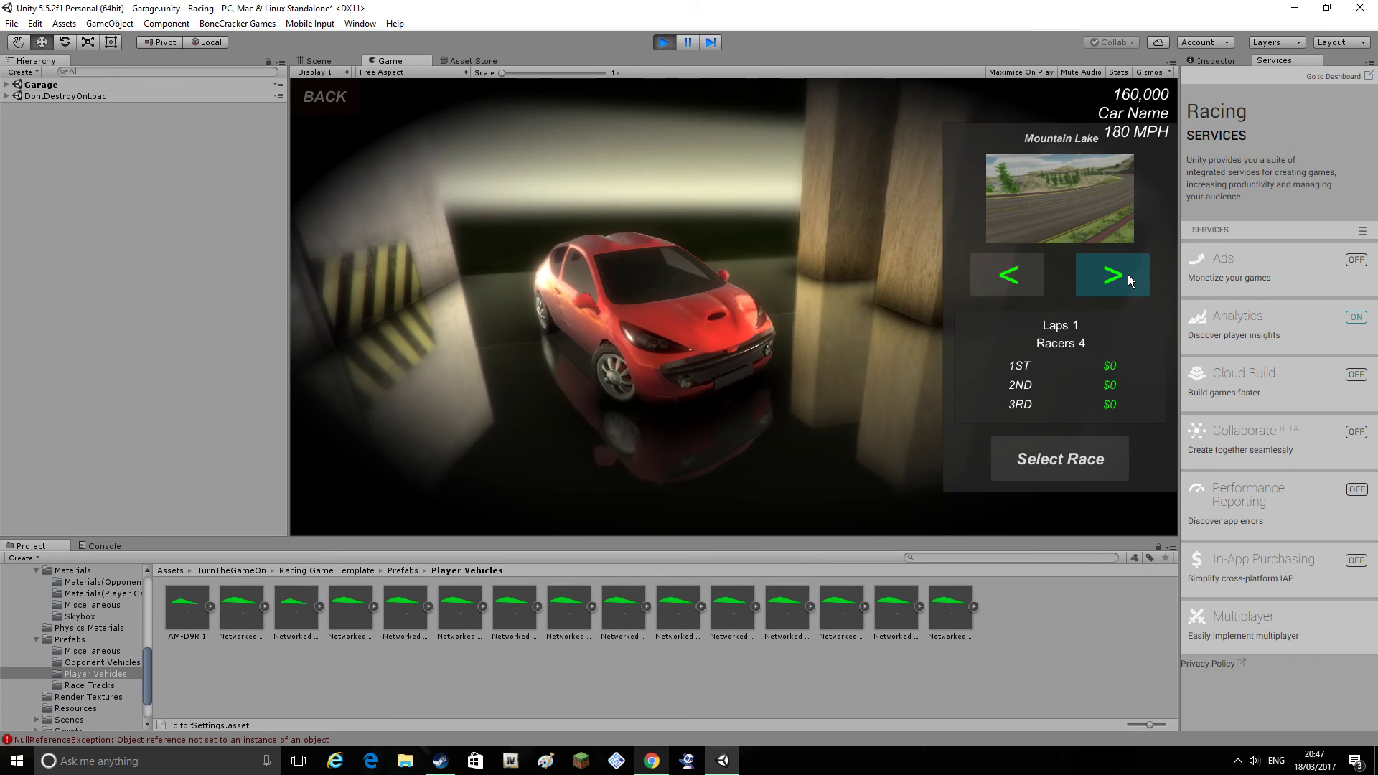
left_click(1110, 274)
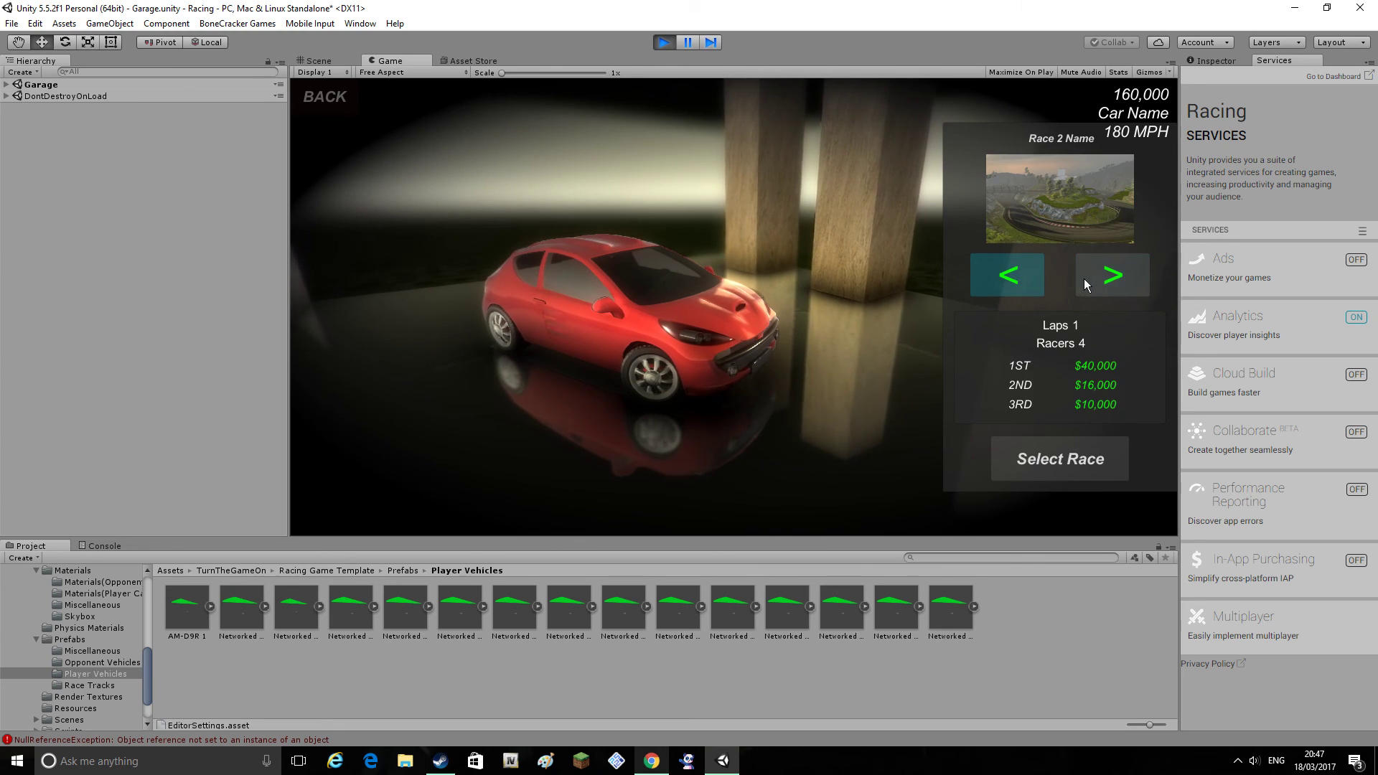
left_click(1111, 274)
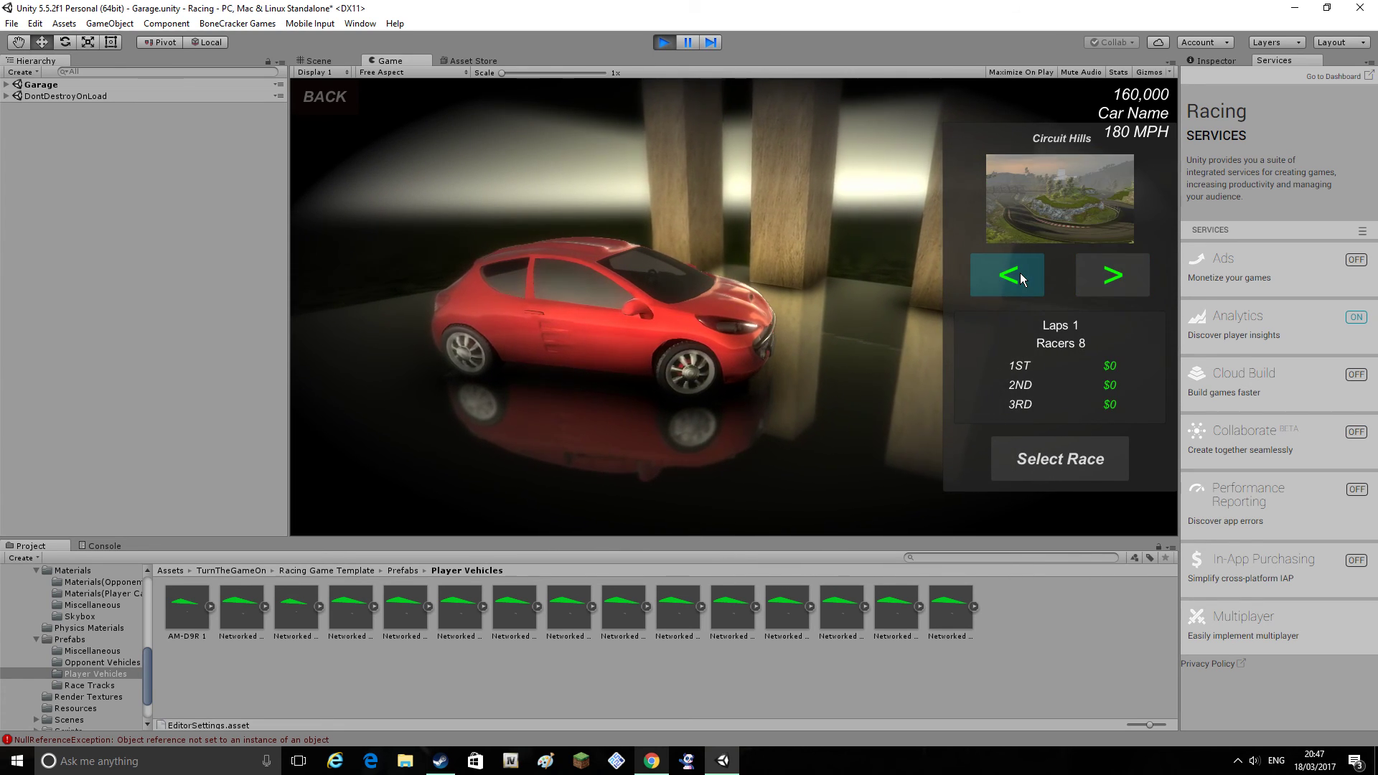
left_click(1059, 458)
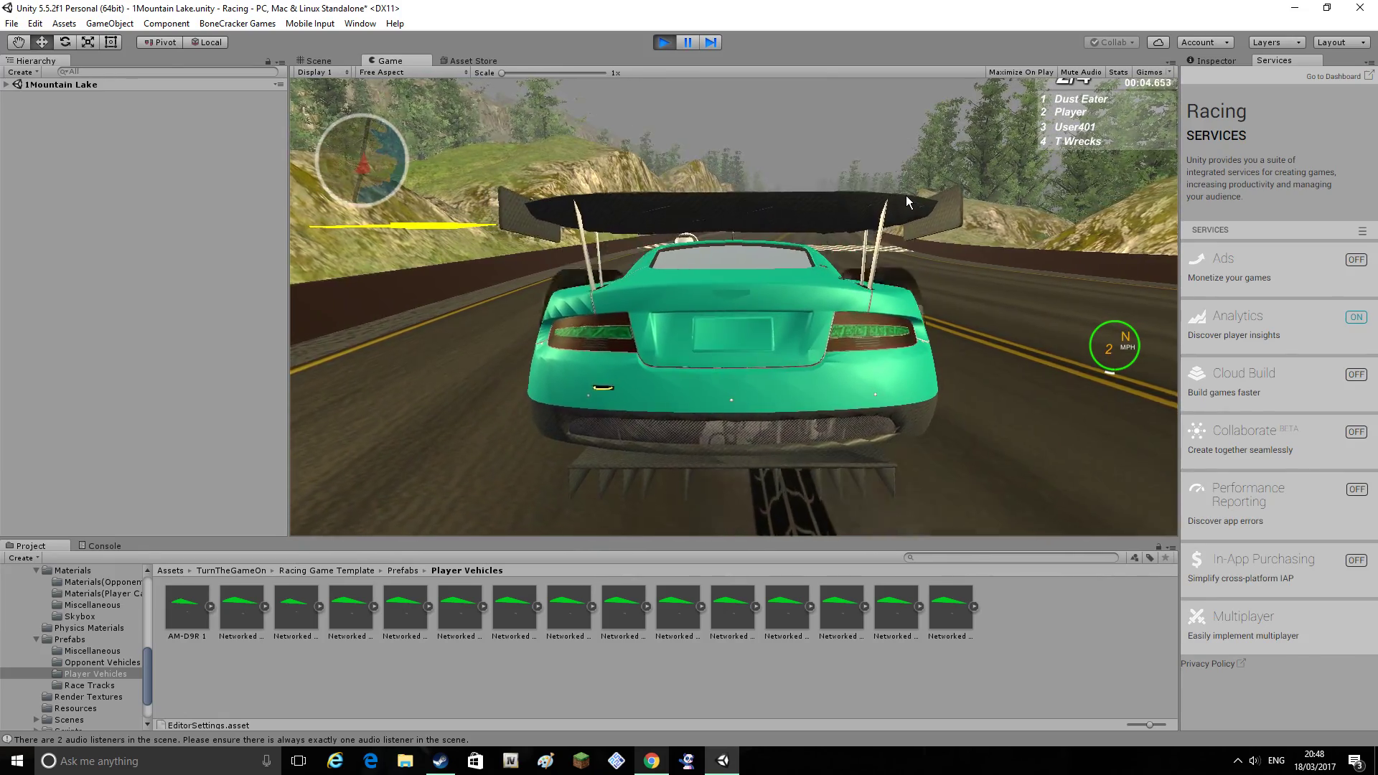
Stop play mode after test-driving Mountain Lake with the distorted teal car
left_click(662, 41)
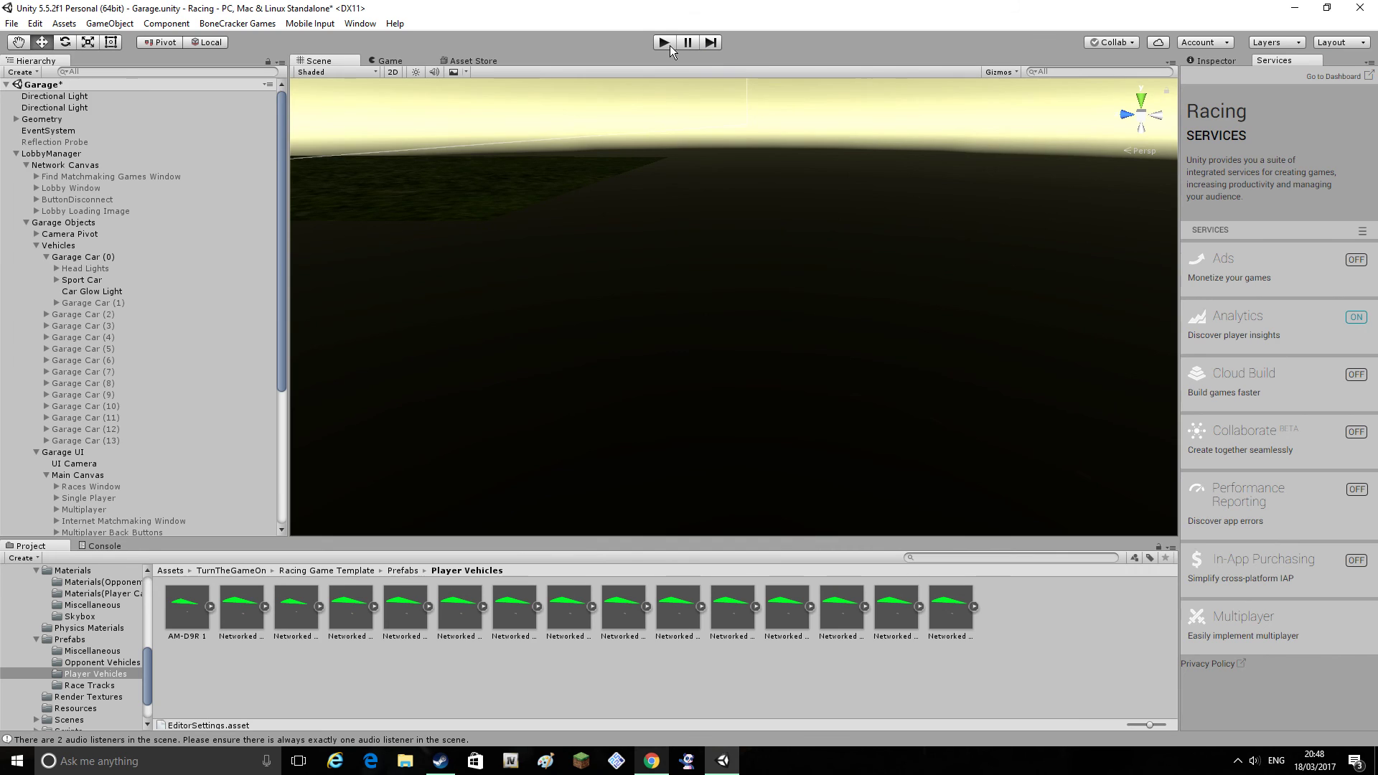